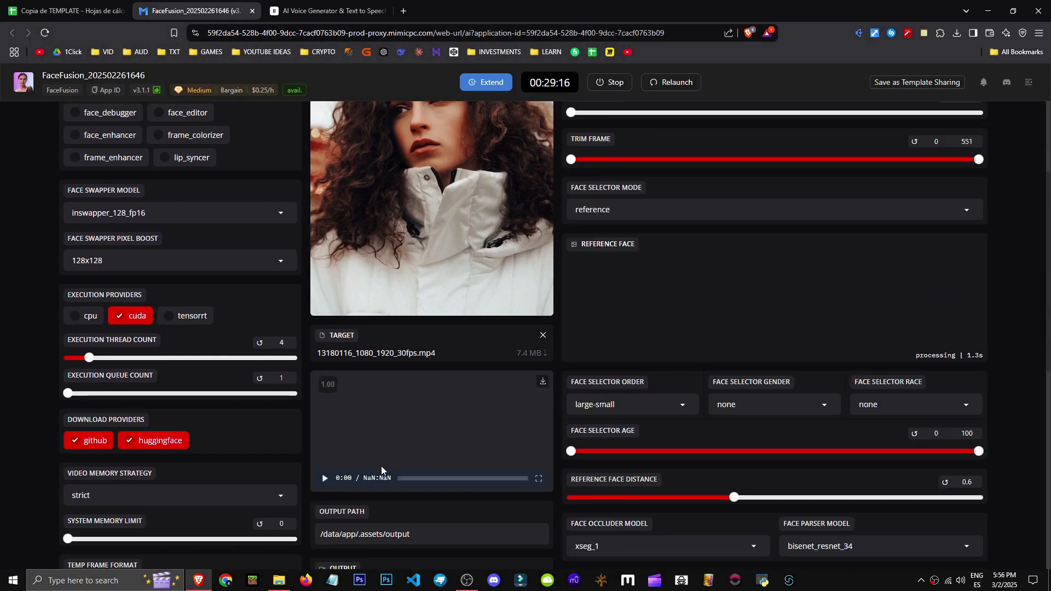
# Scroll up through the FaceFusion settings toward the Processors and Source areas
pyautogui.scroll(3)
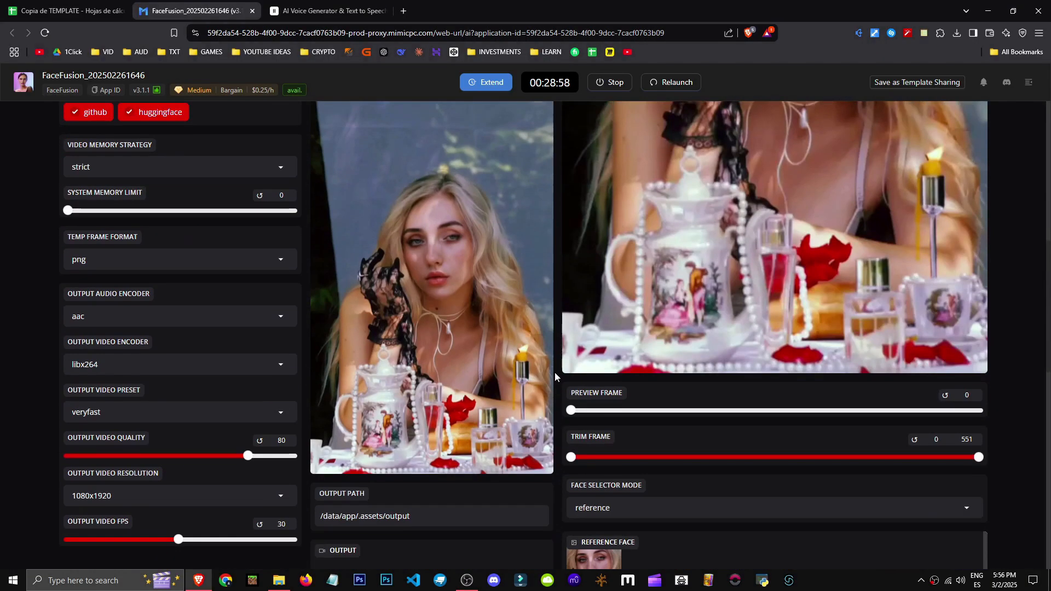
pyautogui.scroll(3)
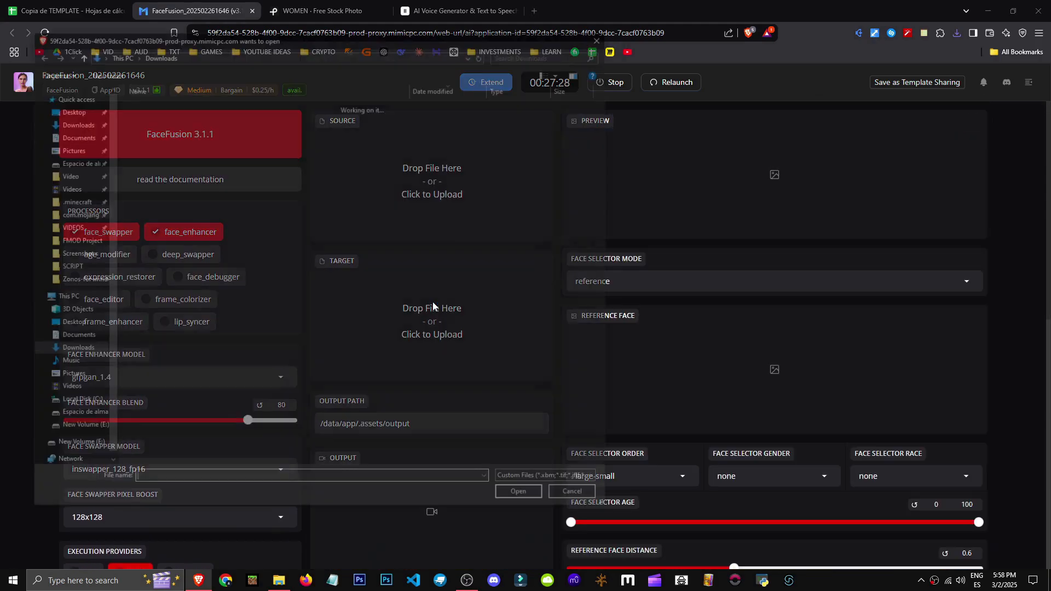
# Load free-photo-of-women.png as the source face so it swaps onto the blonde target
pyautogui.click(516, 491)
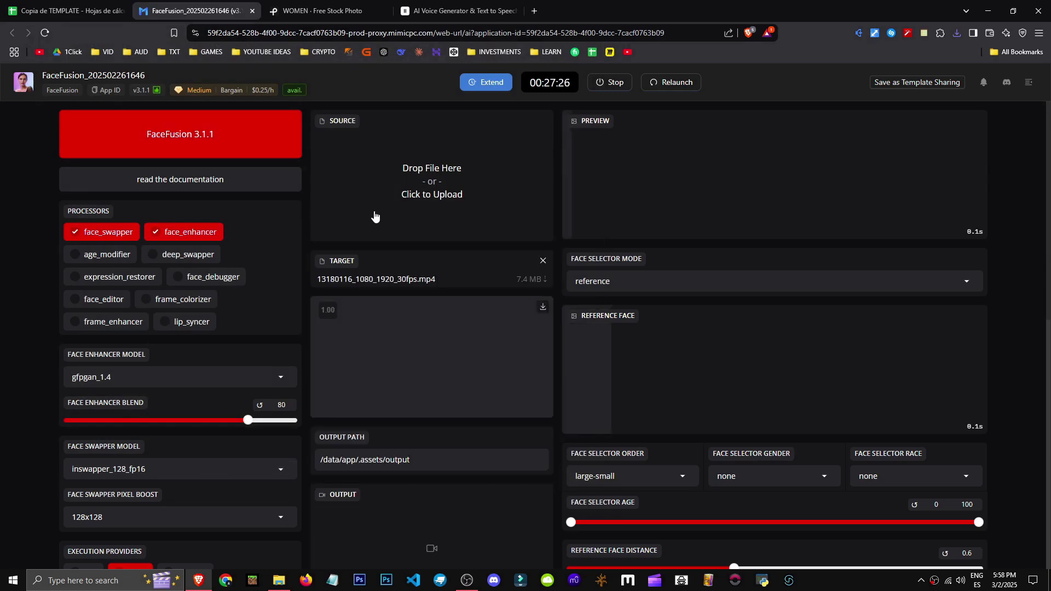
pyautogui.scroll(-3)
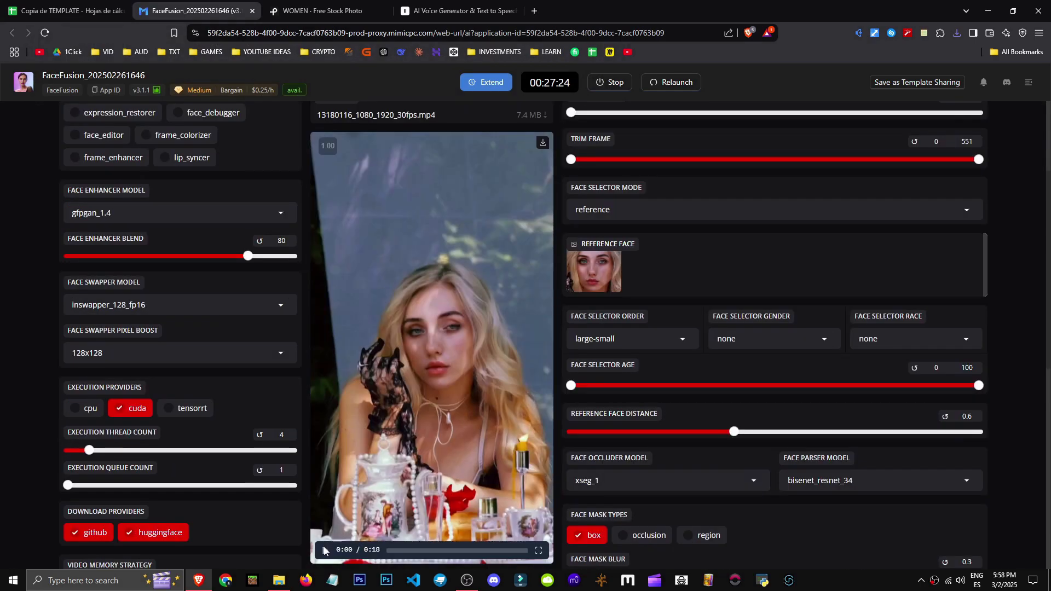
pyautogui.click(324, 550)
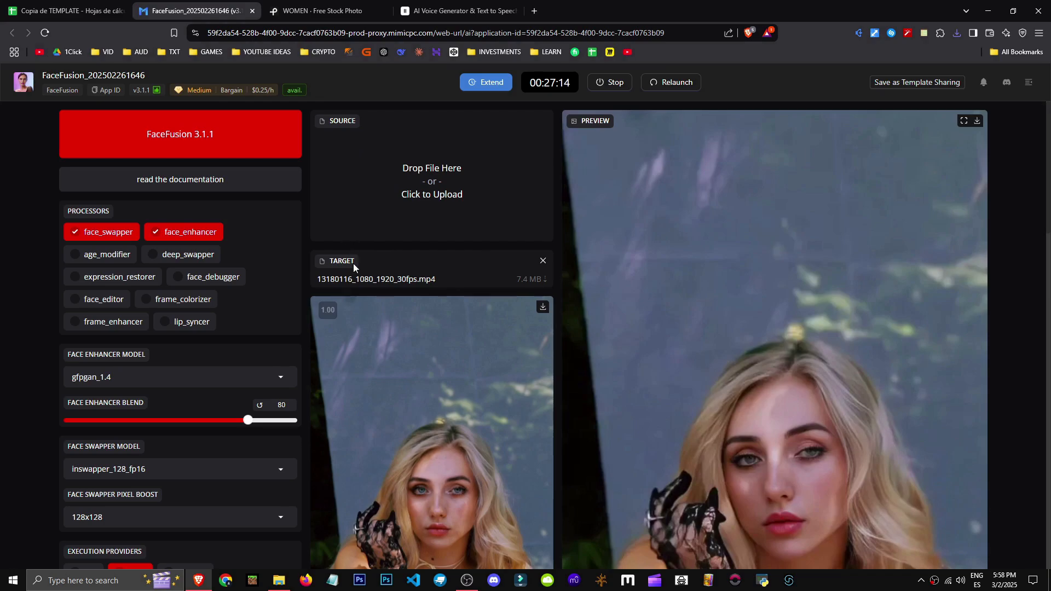
pyautogui.click(432, 195)
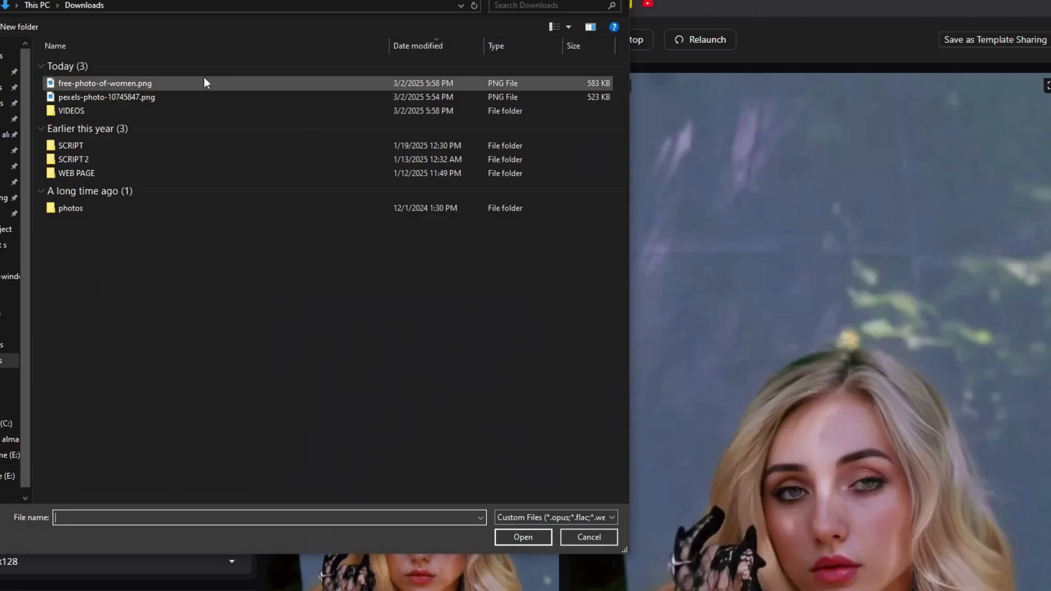
pyautogui.click(522, 537)
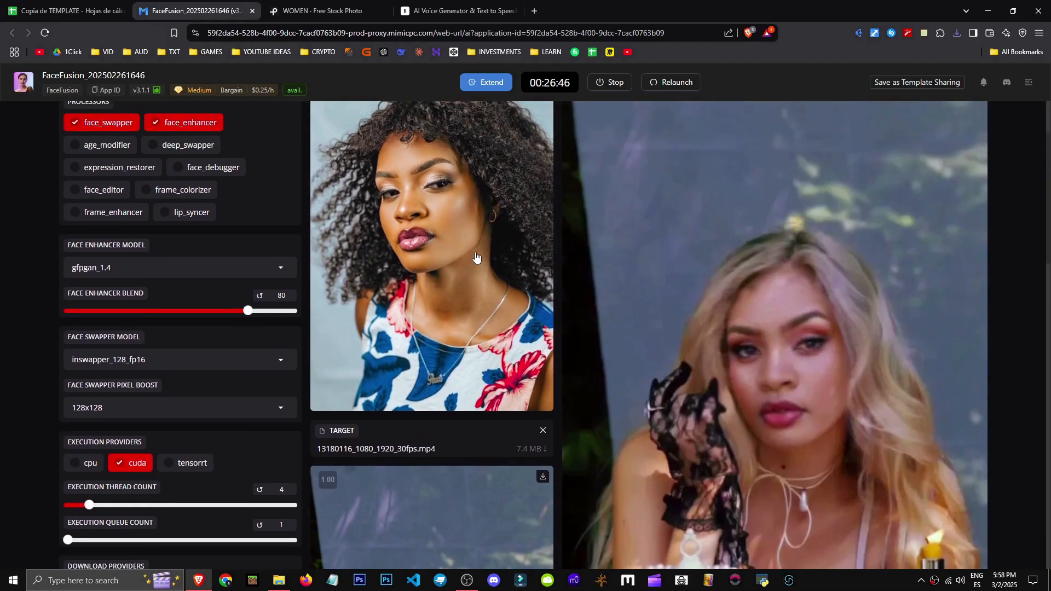
pyautogui.scroll(-3)
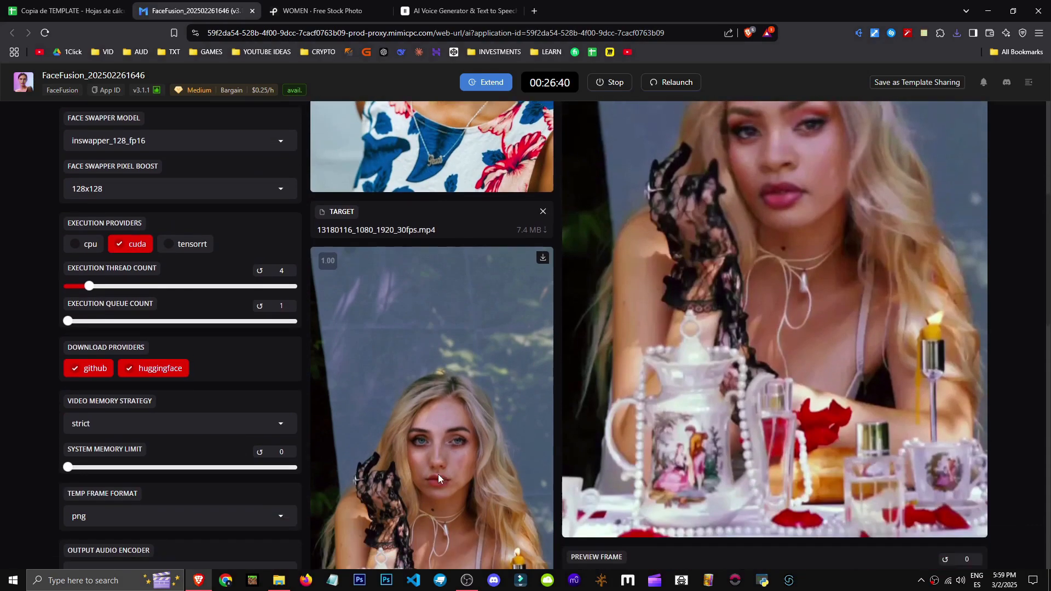
pyautogui.scroll(3)
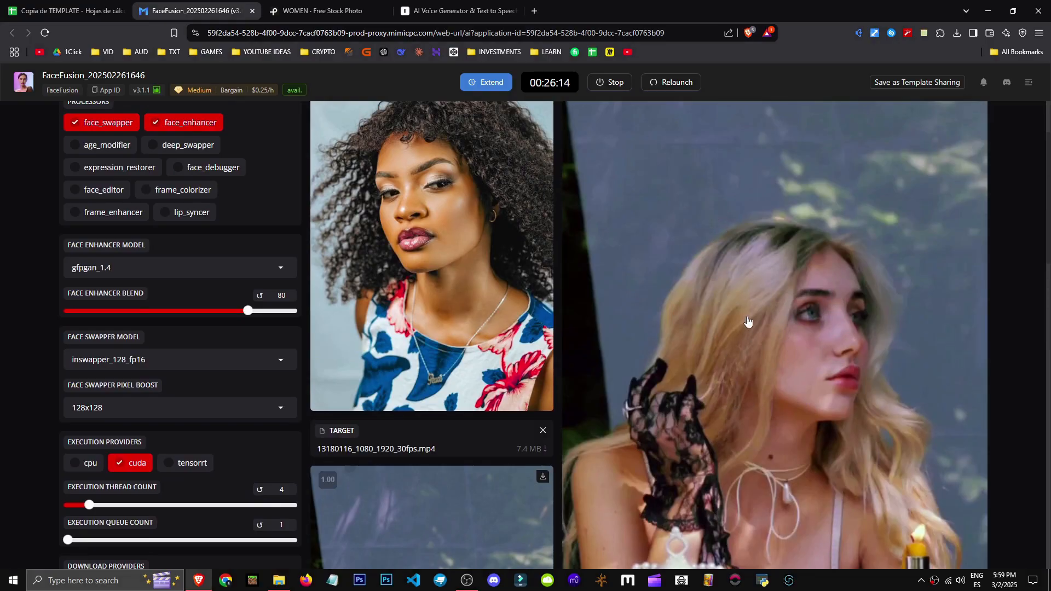
pyautogui.moveTo(448, 152)
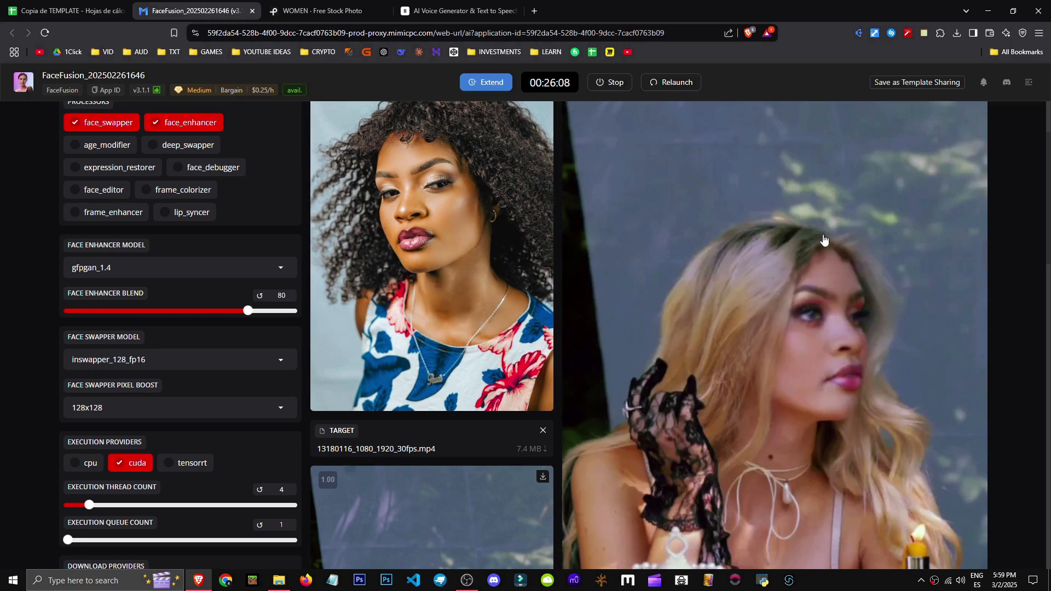
pyautogui.moveTo(433, 297)
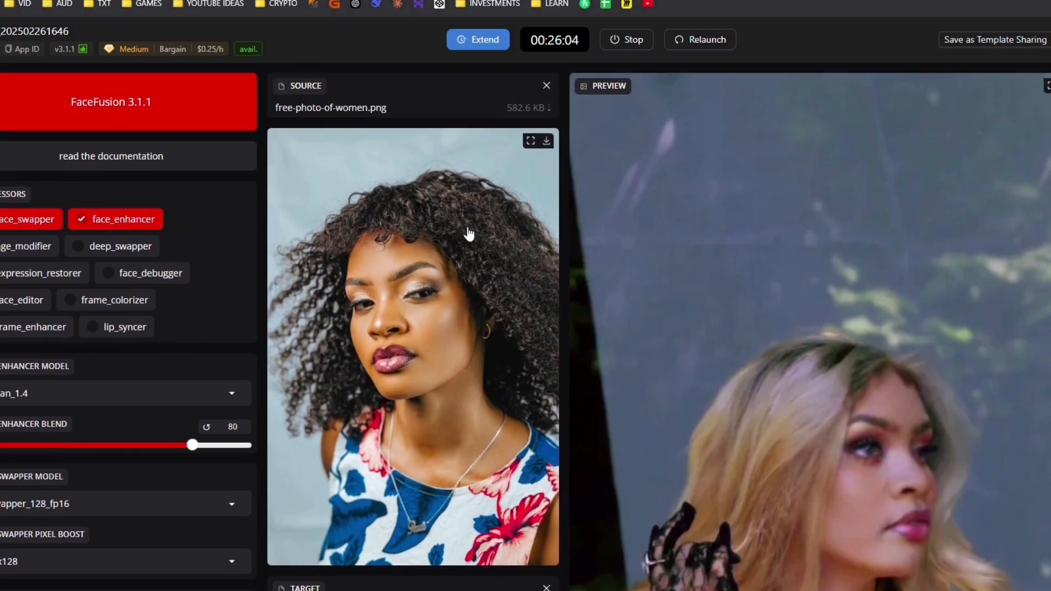
pyautogui.moveTo(447, 405)
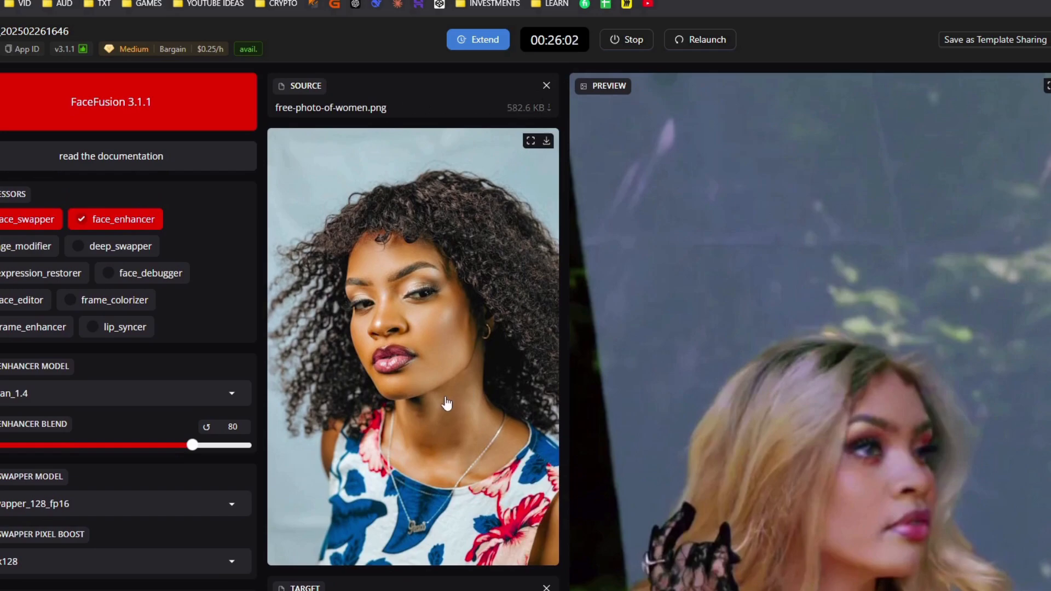
pyautogui.scroll(-3)
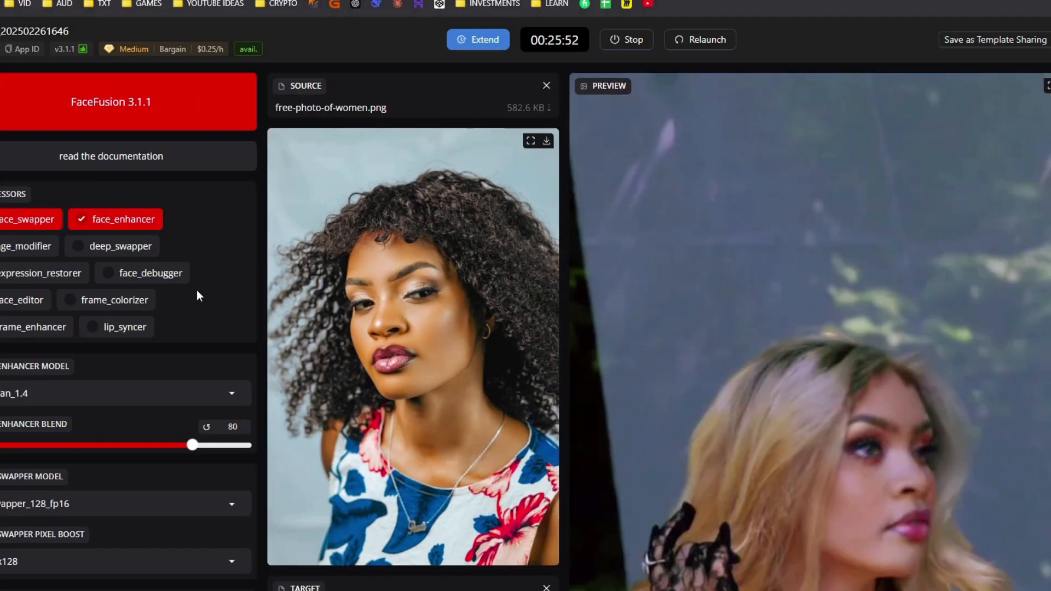
pyautogui.moveTo(53, 282)
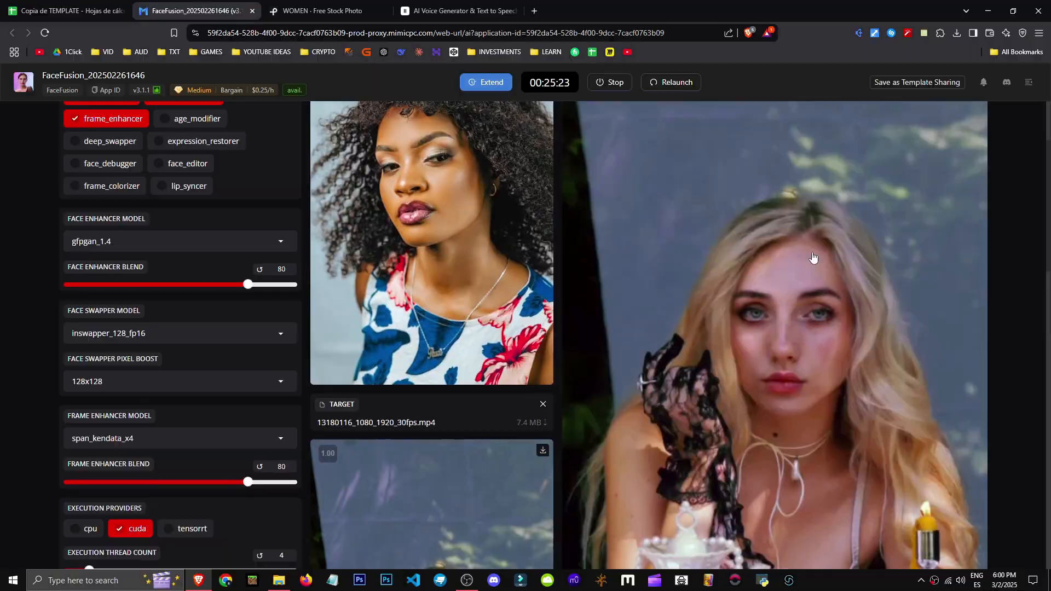
# Scroll up to the Processors list to enable frame_enhancer with span_kendata_x4 at blend 80
pyautogui.scroll(3)
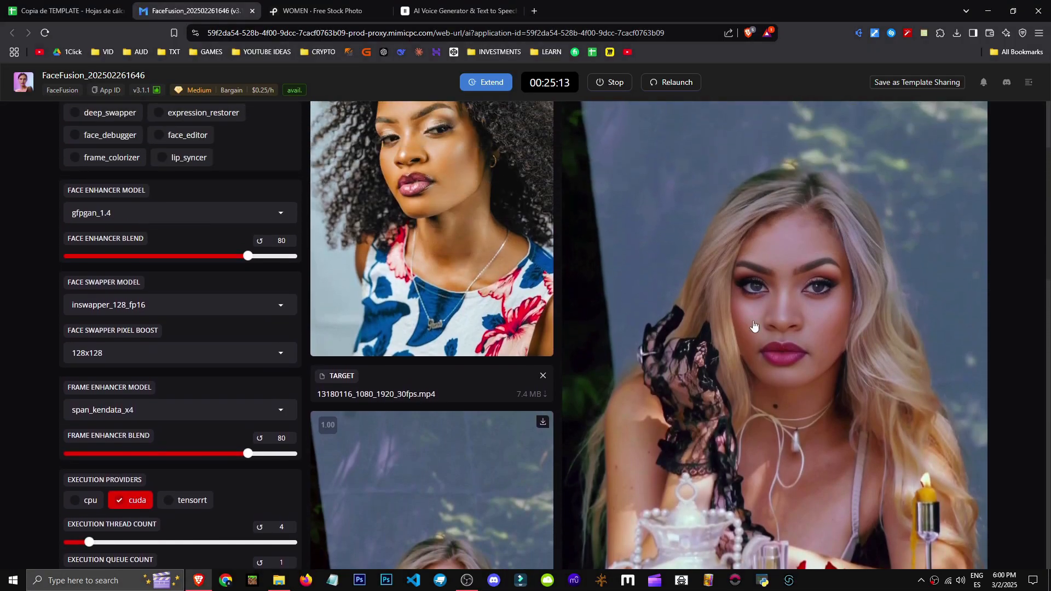
pyautogui.scroll(3)
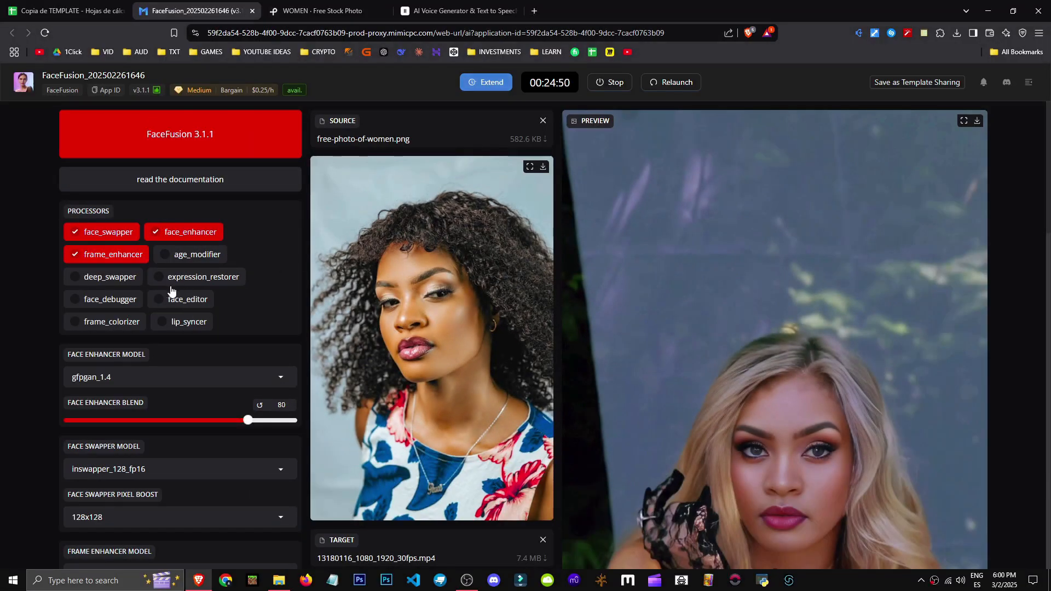
pyautogui.moveTo(232, 334)
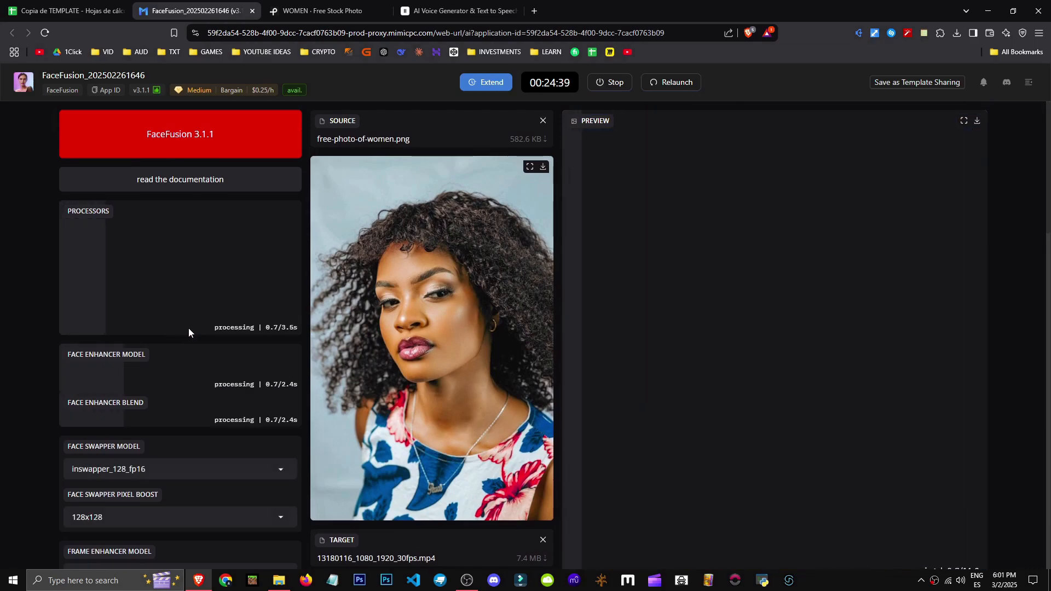
# Review the lip_syncer wav2lip_gan_96 model settings and play back the target video
pyautogui.scroll(-3)
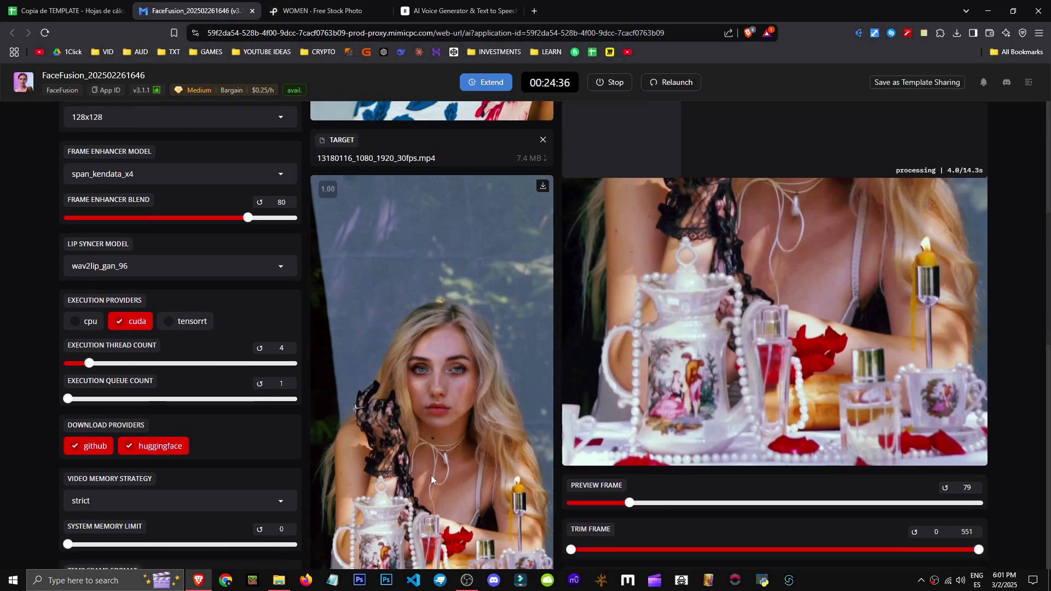
pyautogui.scroll(-3)
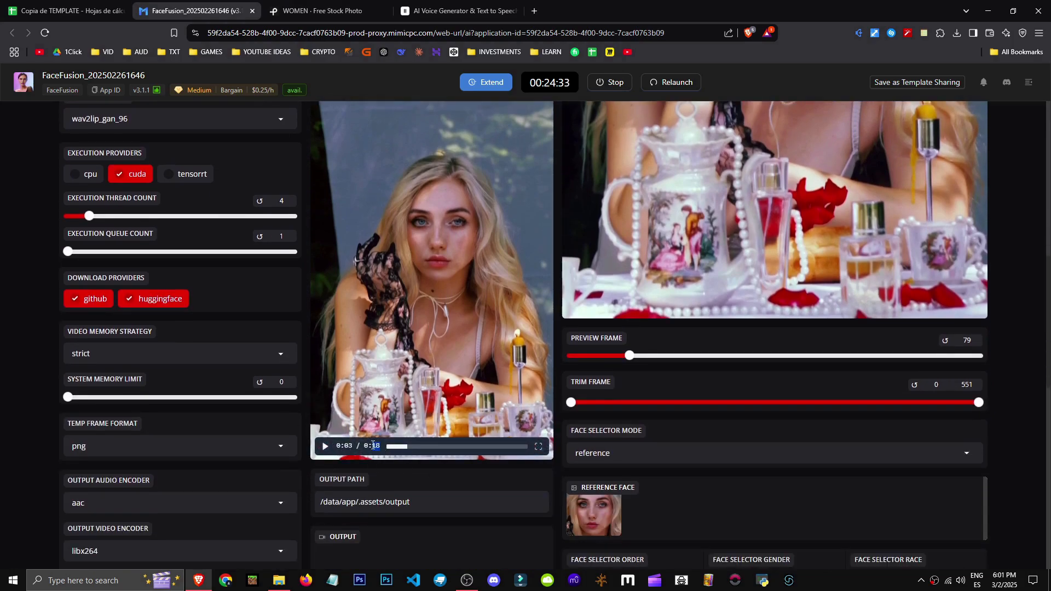
pyautogui.click(461, 11)
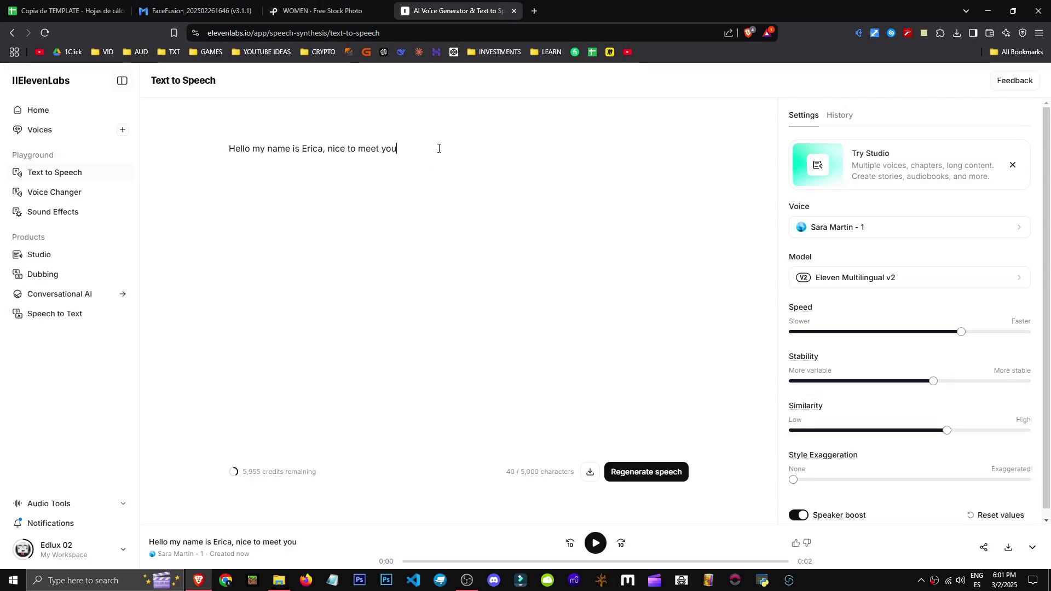
# In ElevenLabs, download the generated Erica greeting speech as an MP3 file
pyautogui.click(665, 11)
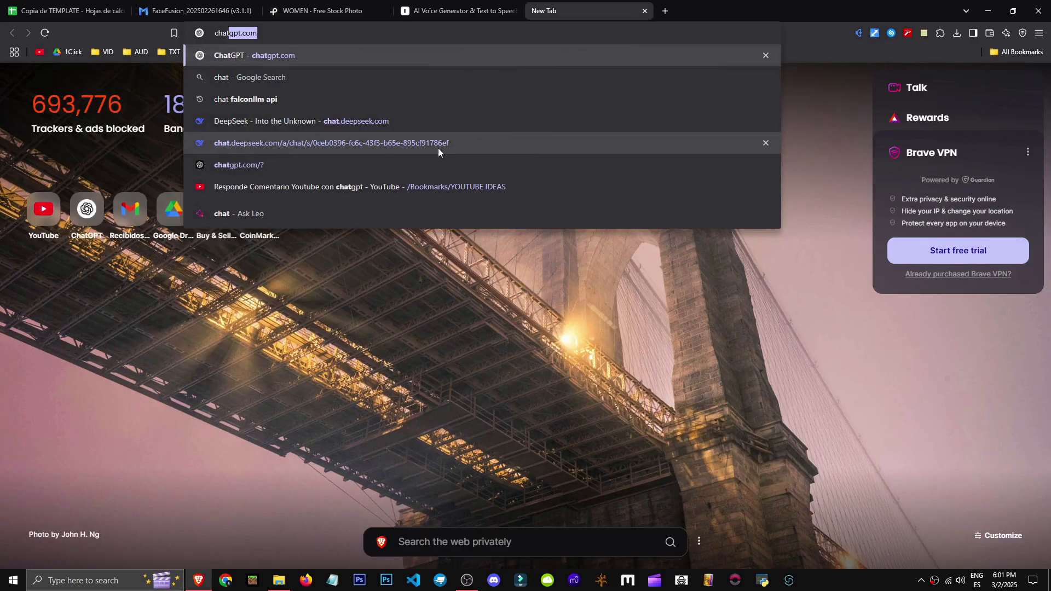
pyautogui.click(459, 11)
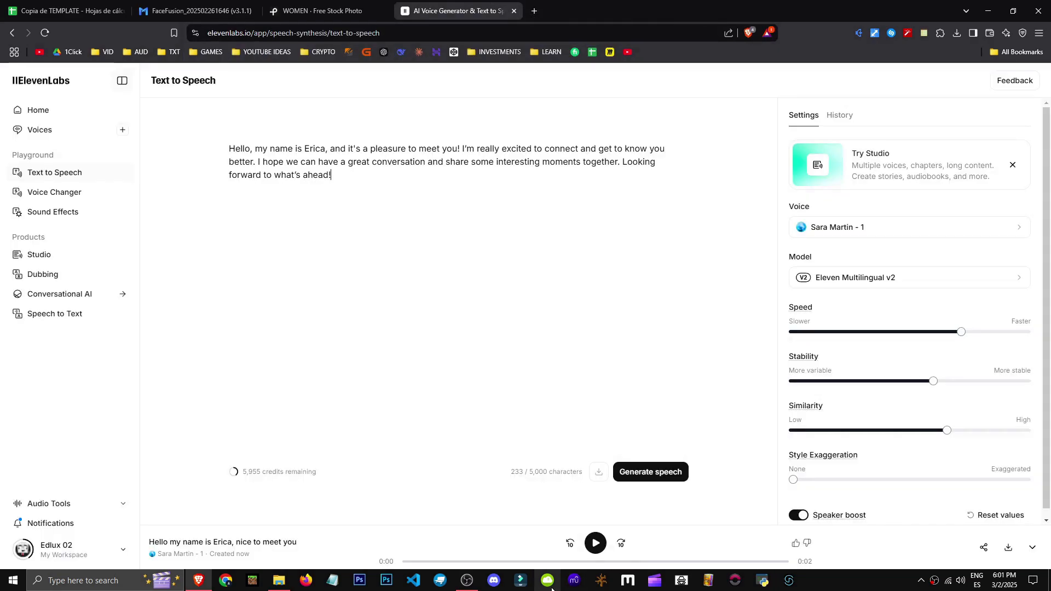
pyautogui.click(650, 471)
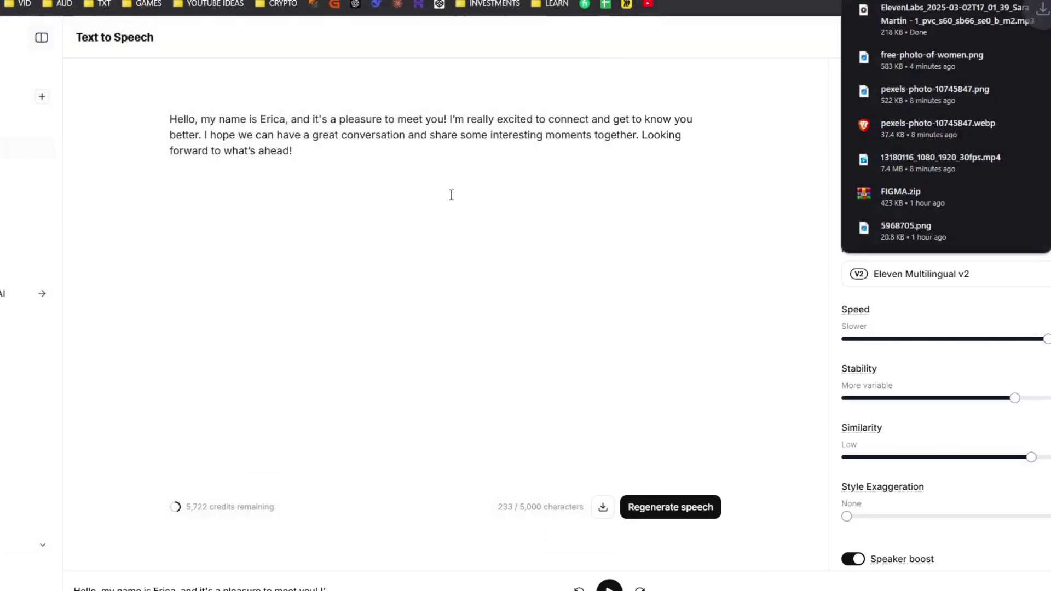
# Return to FaceFusion and review the processors with the photo and MP3 as source
pyautogui.click(193, 11)
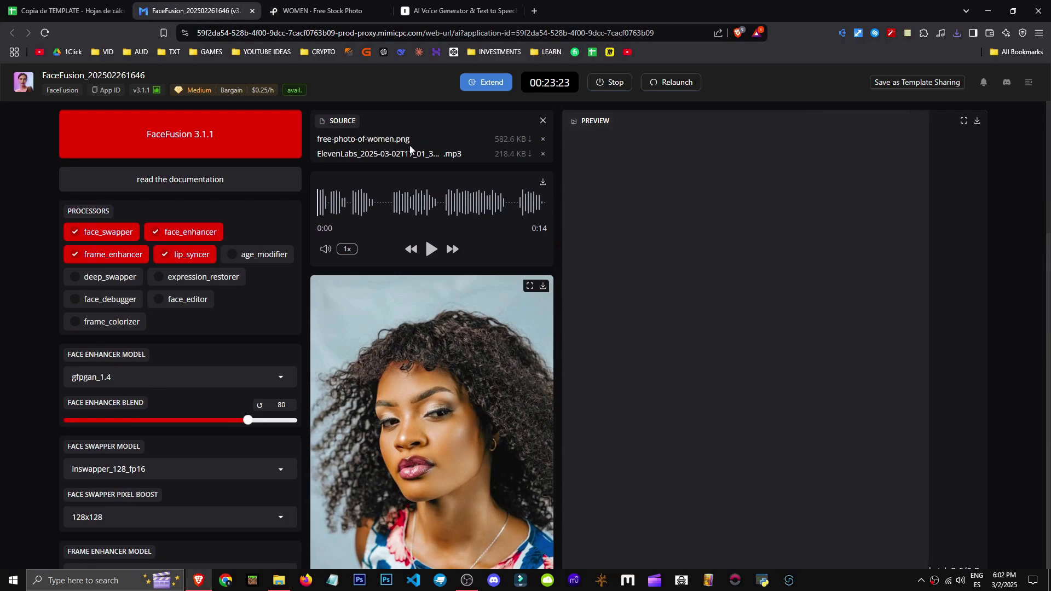
pyautogui.scroll(-3)
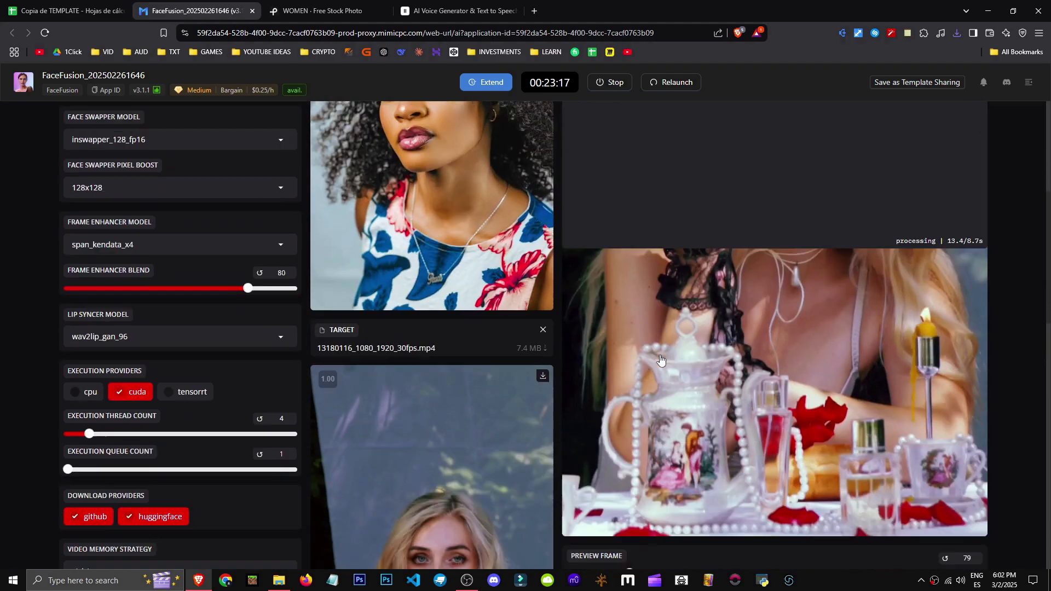
pyautogui.scroll(3)
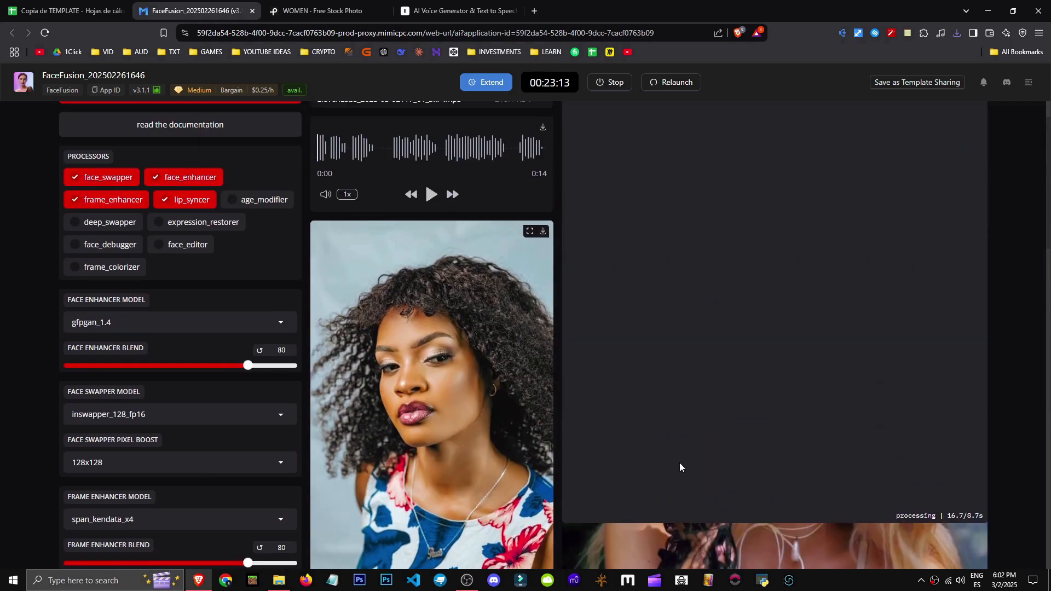
pyautogui.scroll(-3)
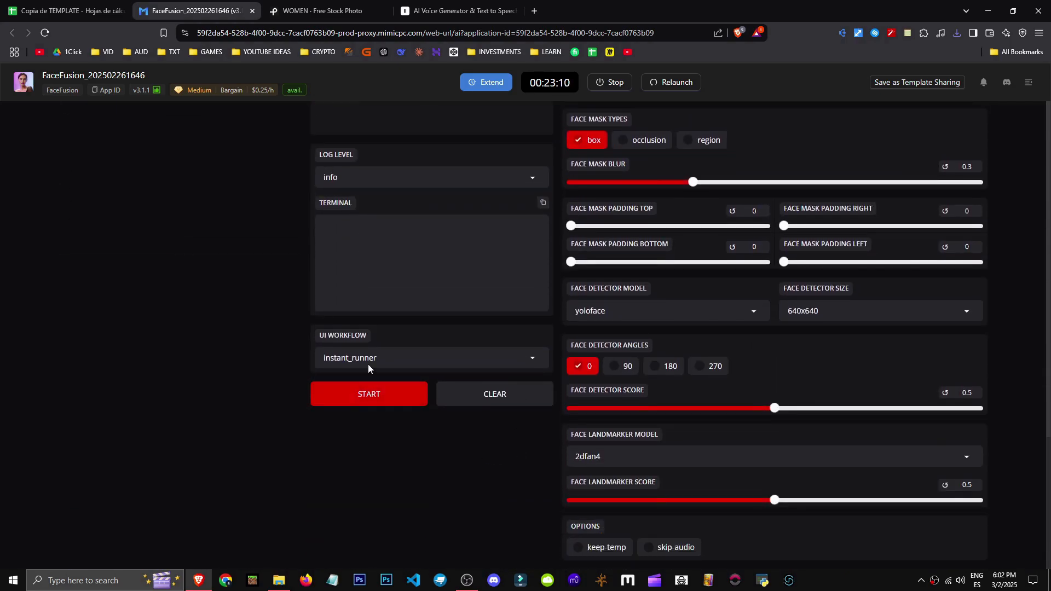
# Start rendering the lip-synced, face-swapped and enhanced target video and watch progress
pyautogui.click(368, 393)
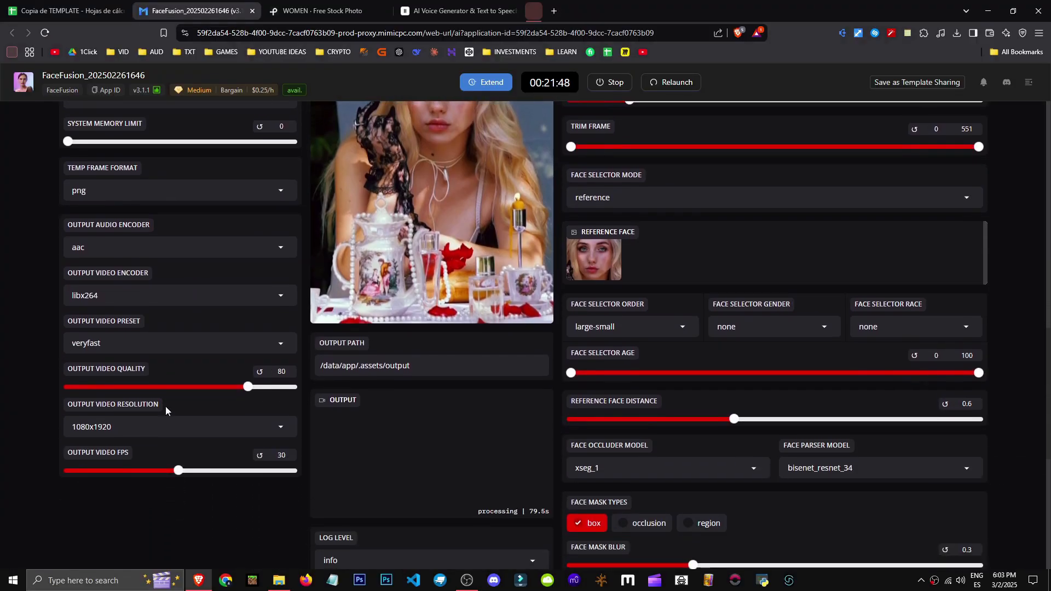
pyautogui.click(178, 295)
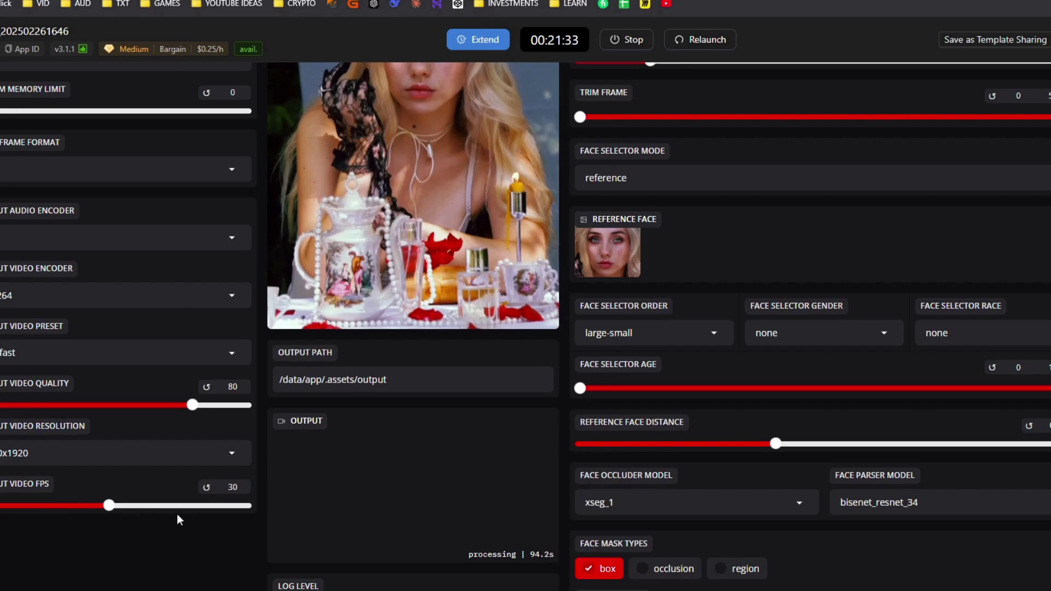
pyautogui.scroll(-3)
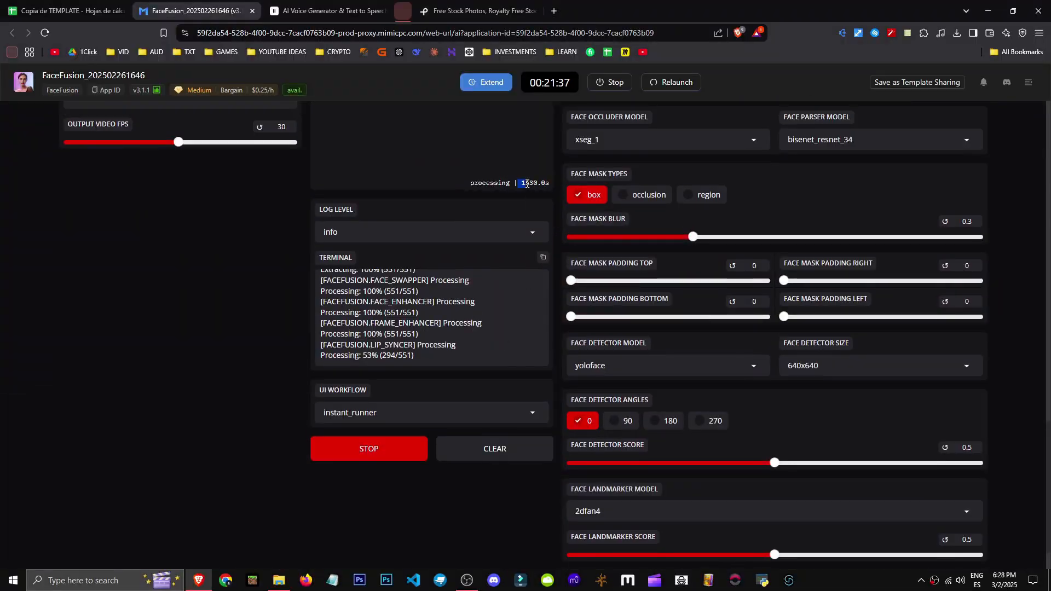
pyautogui.scroll(3)
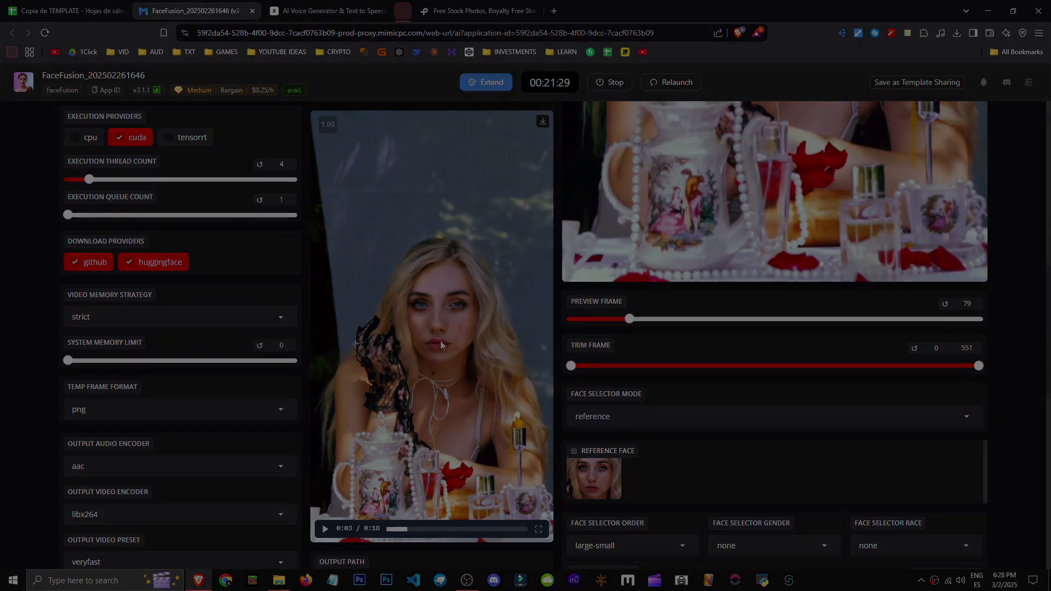
# Relaunch FaceFusion and load the black-and-white b&w.mp4 street clip as the target
pyautogui.scroll(3)
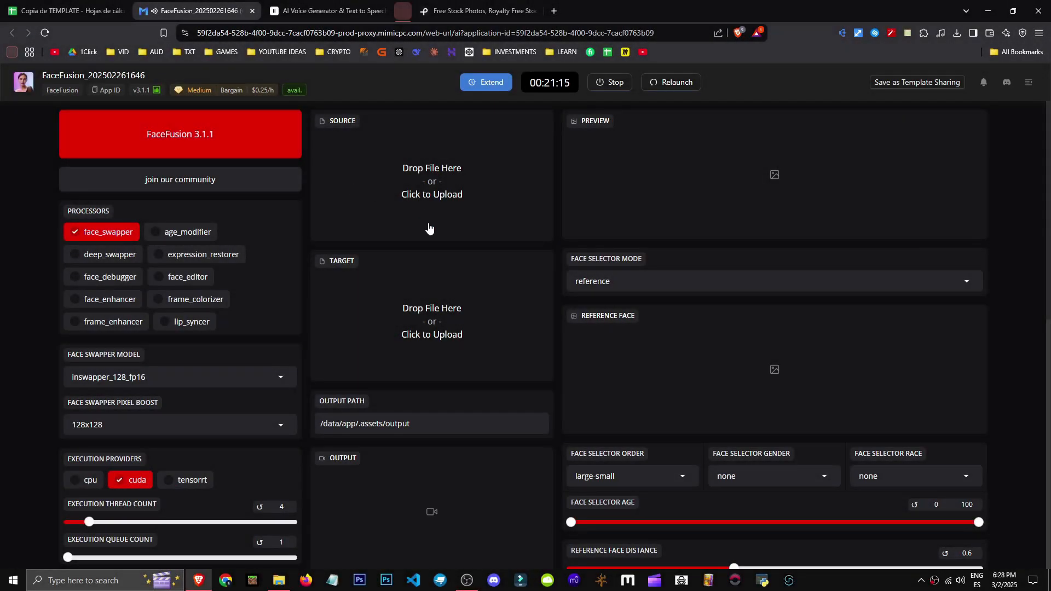
pyautogui.click(431, 321)
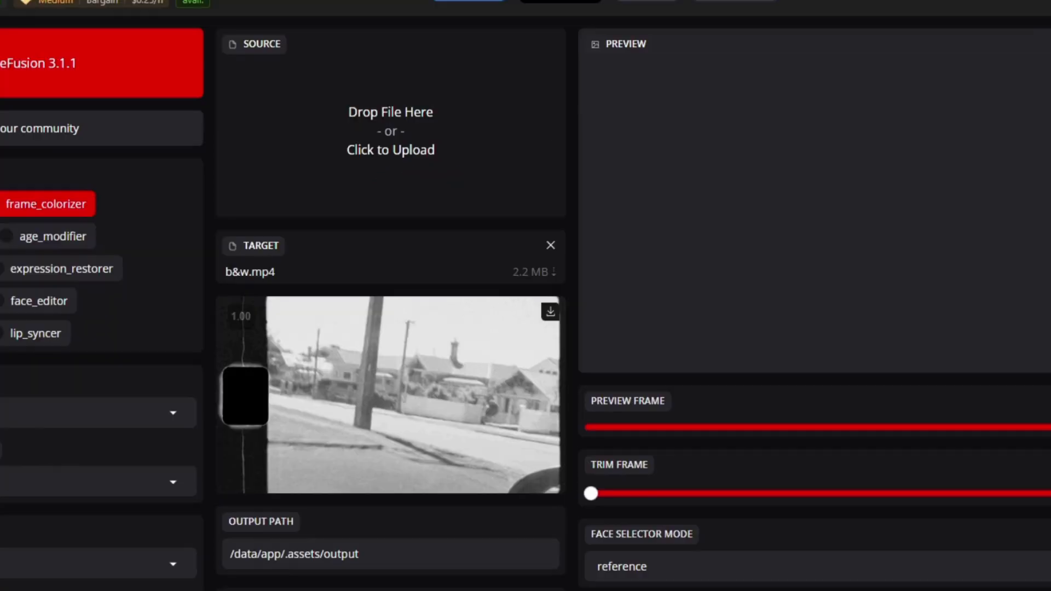
pyautogui.scroll(3)
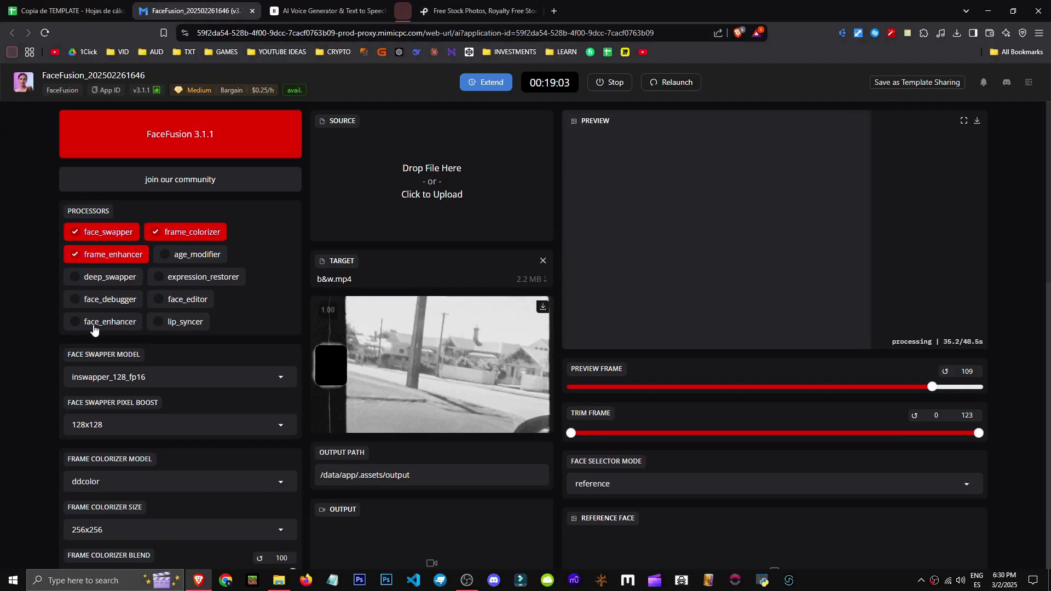
pyautogui.scroll(-3)
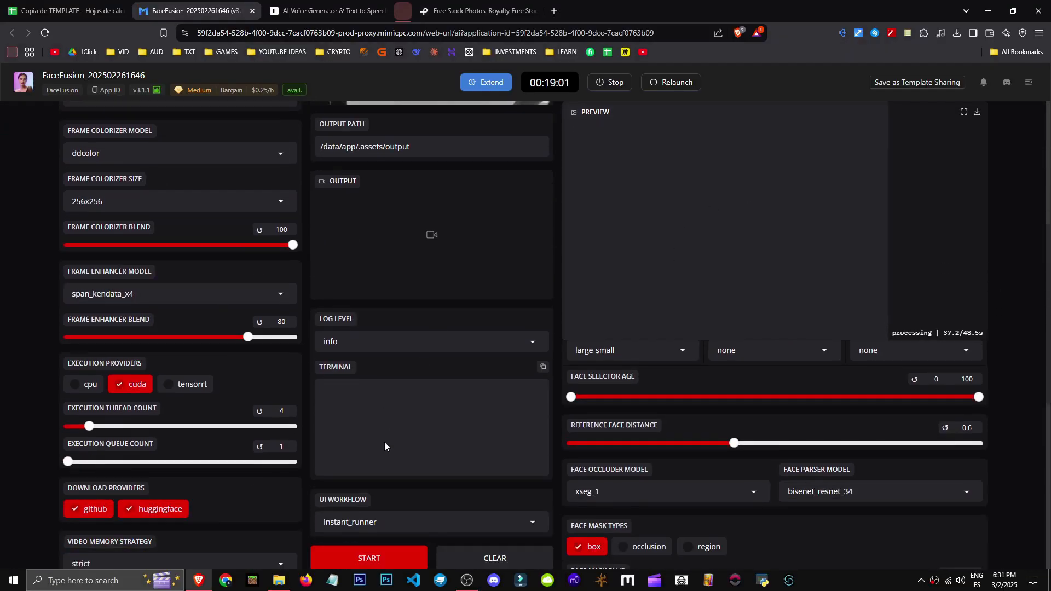
pyautogui.scroll(3)
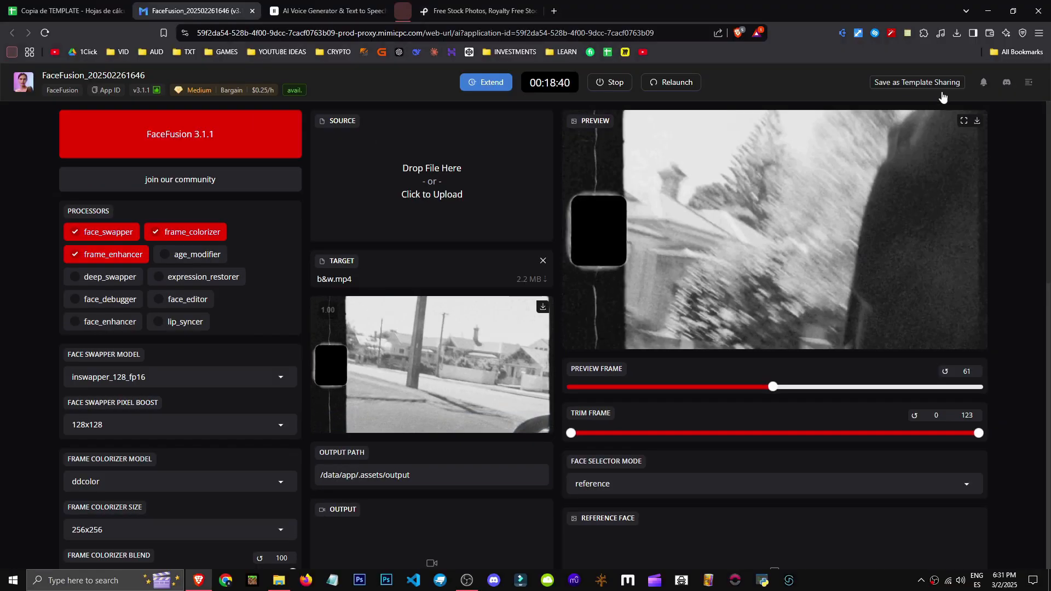
# With frame_colorizer and frame_enhancer enabled, check the colorized preview frame
pyautogui.scroll(-3)
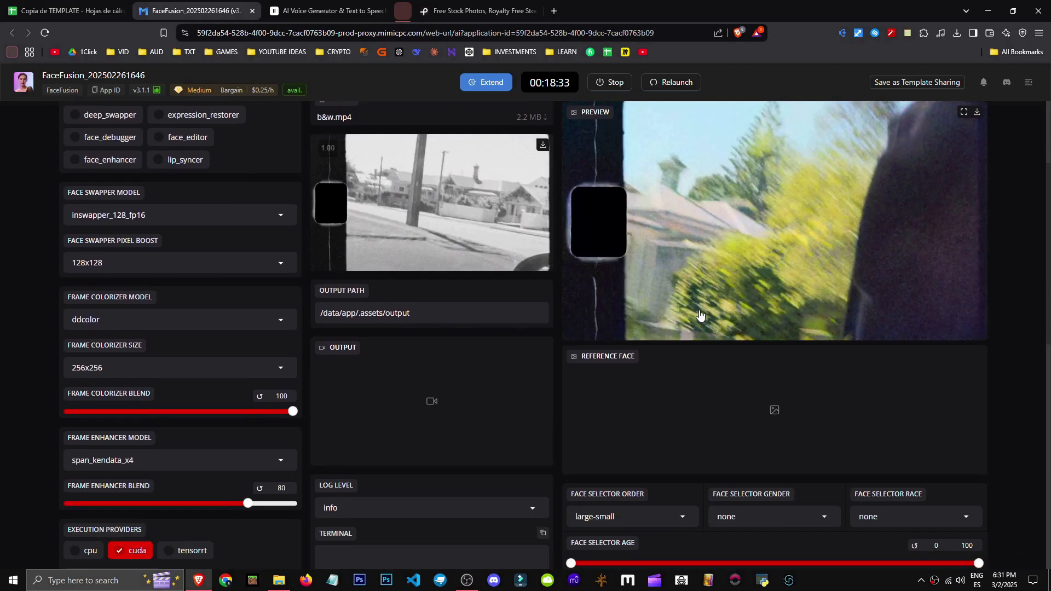
pyautogui.scroll(-3)
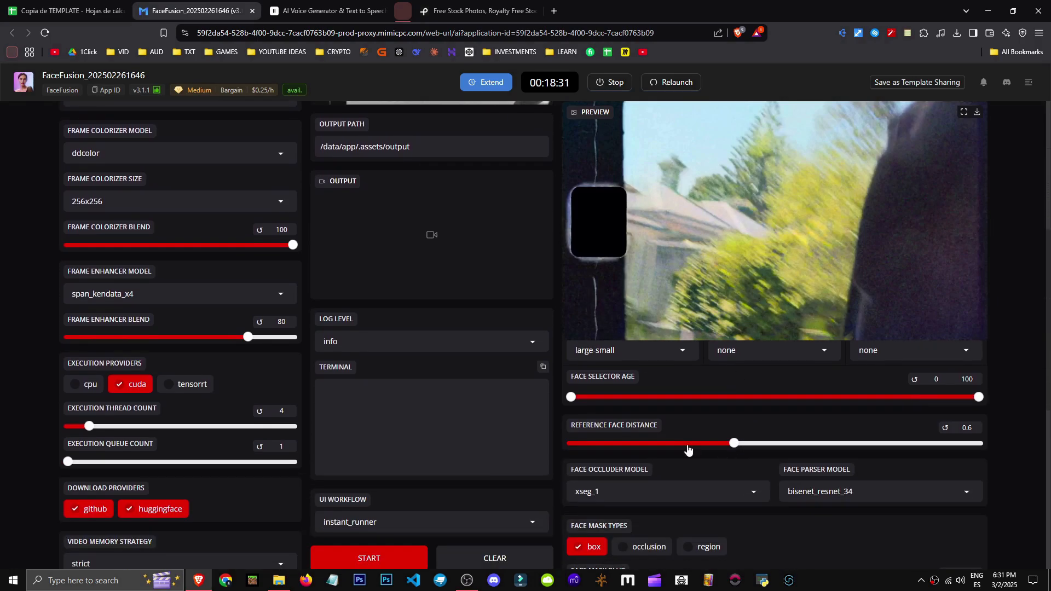
pyautogui.scroll(-3)
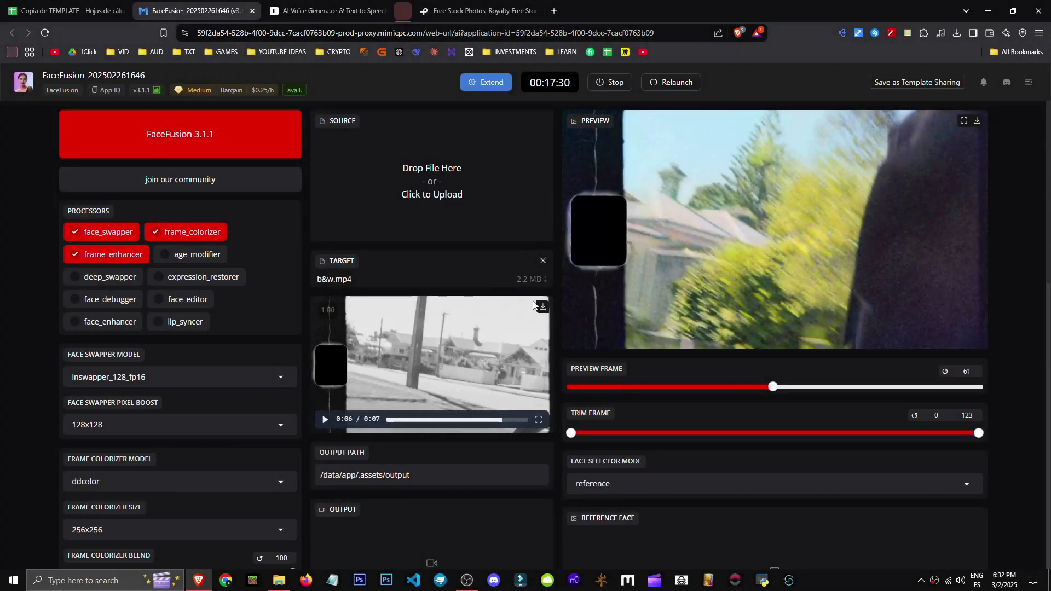
pyautogui.click(431, 195)
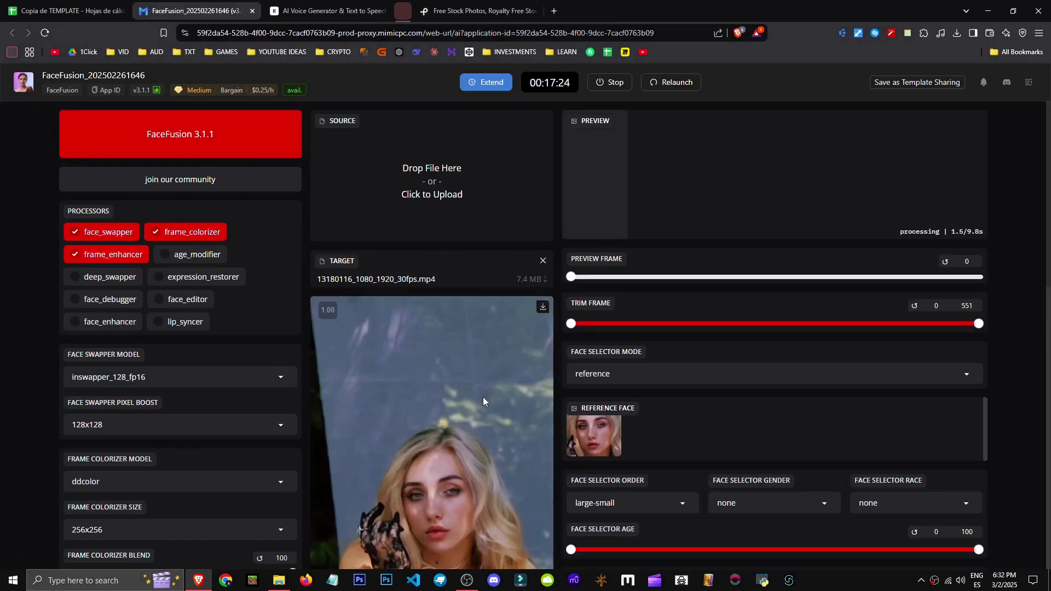
pyautogui.scroll(-3)
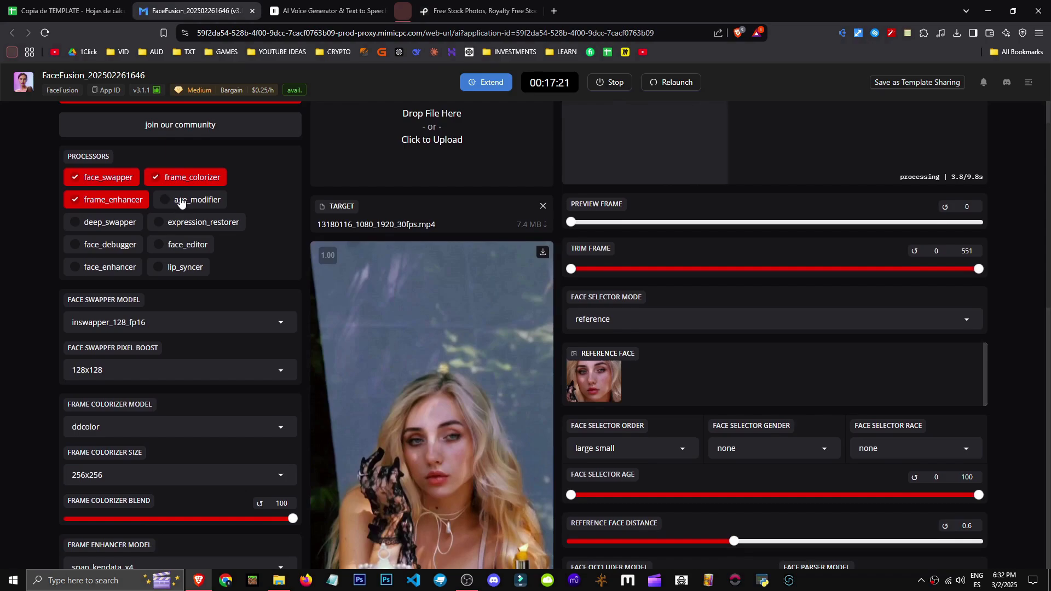
pyautogui.scroll(3)
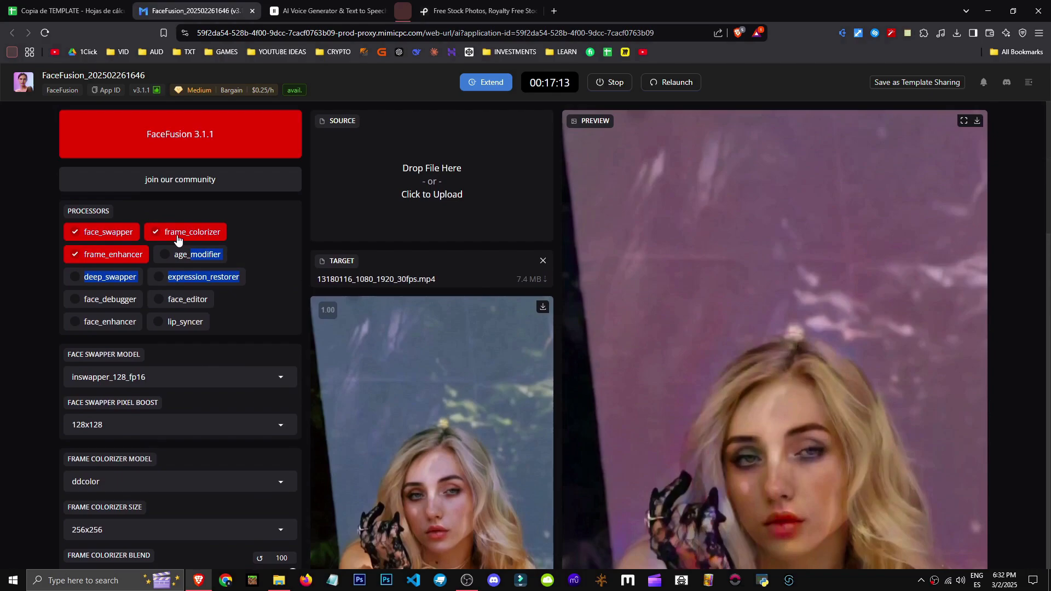
pyautogui.click(193, 231)
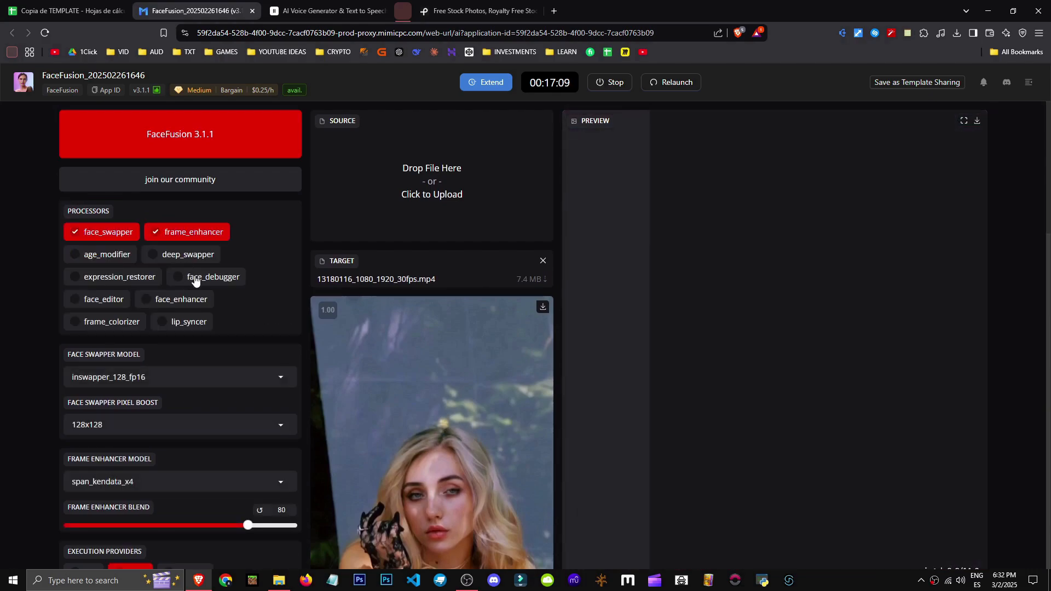
pyautogui.click(107, 254)
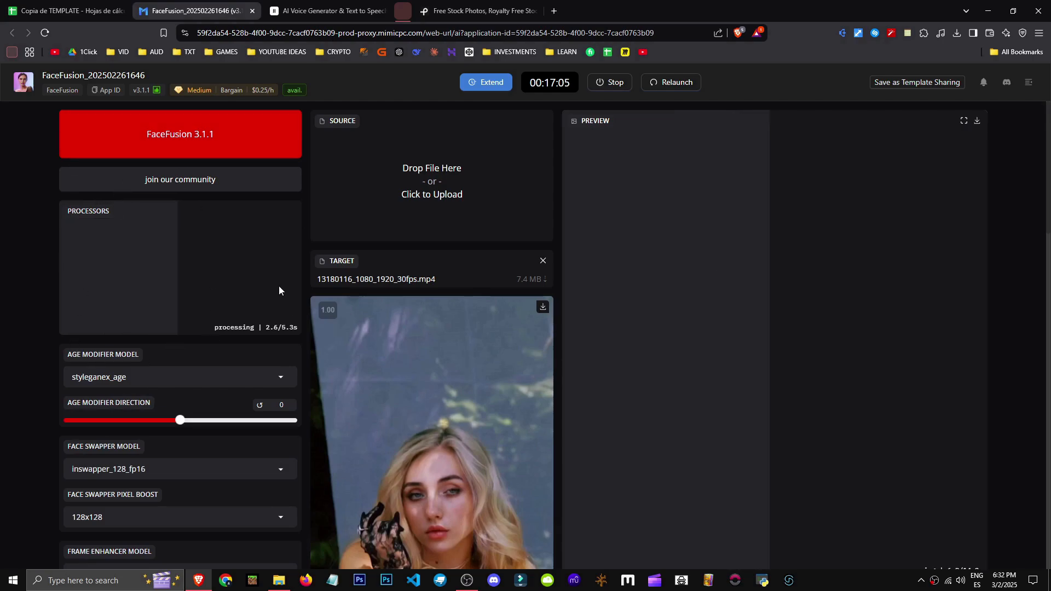
pyautogui.scroll(-3)
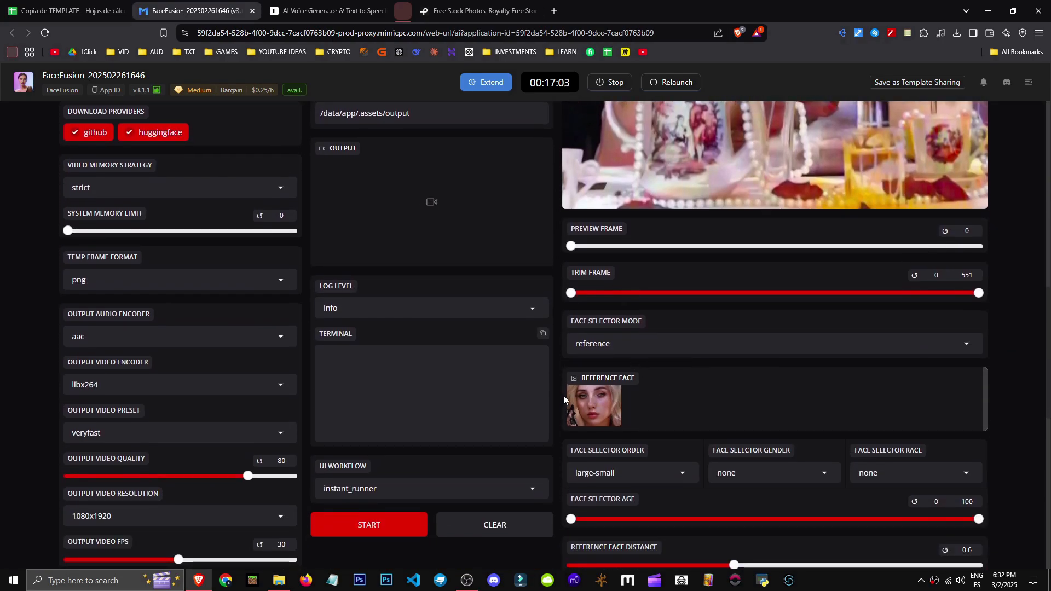
pyautogui.scroll(-3)
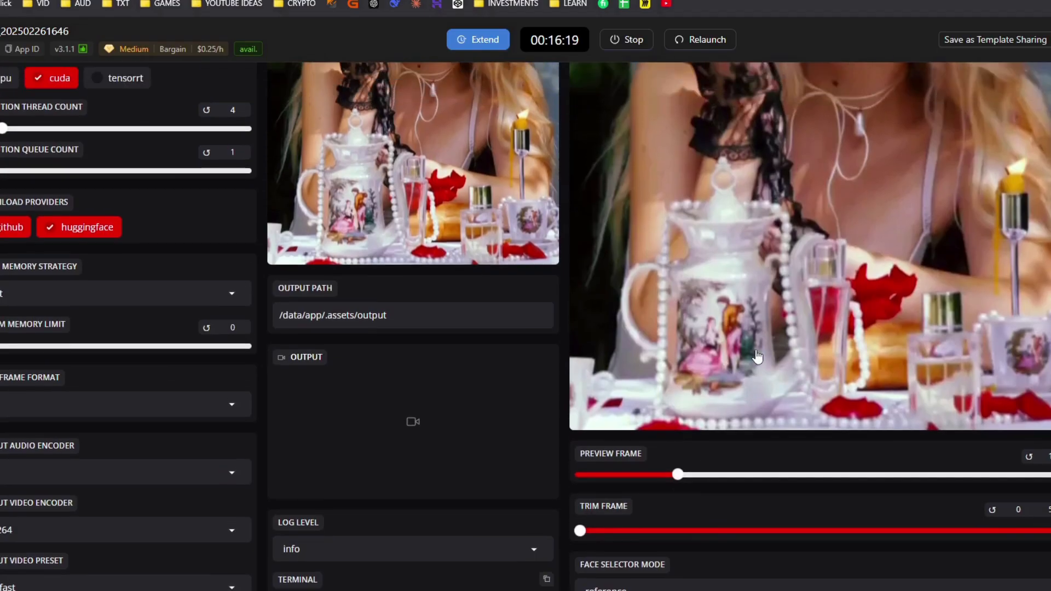
pyautogui.scroll(-3)
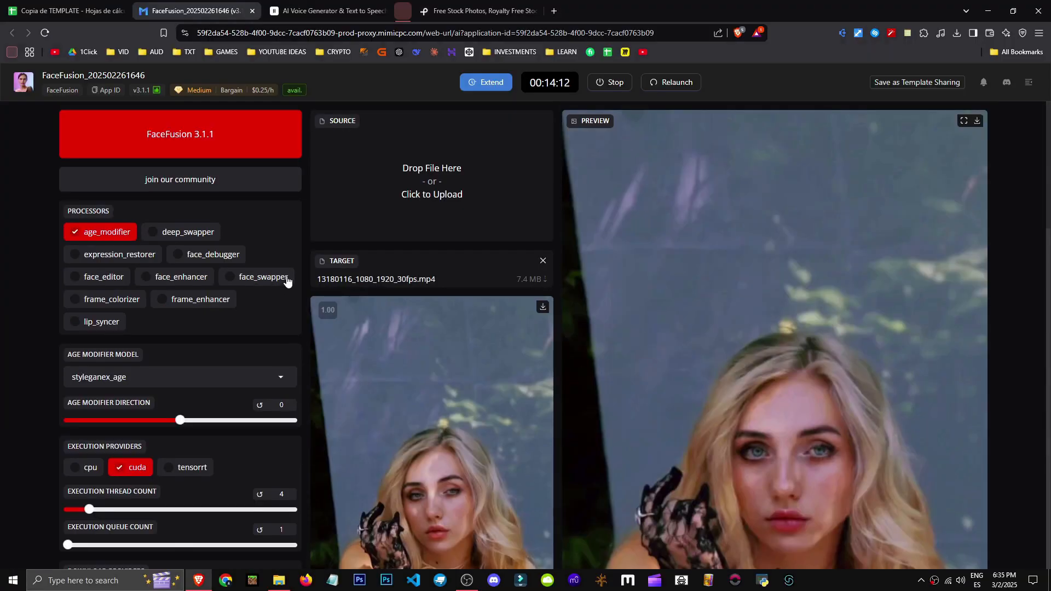
# Enable age_modifier at direction 59 together with deep_swapper and face_swapper
pyautogui.scroll(-3)
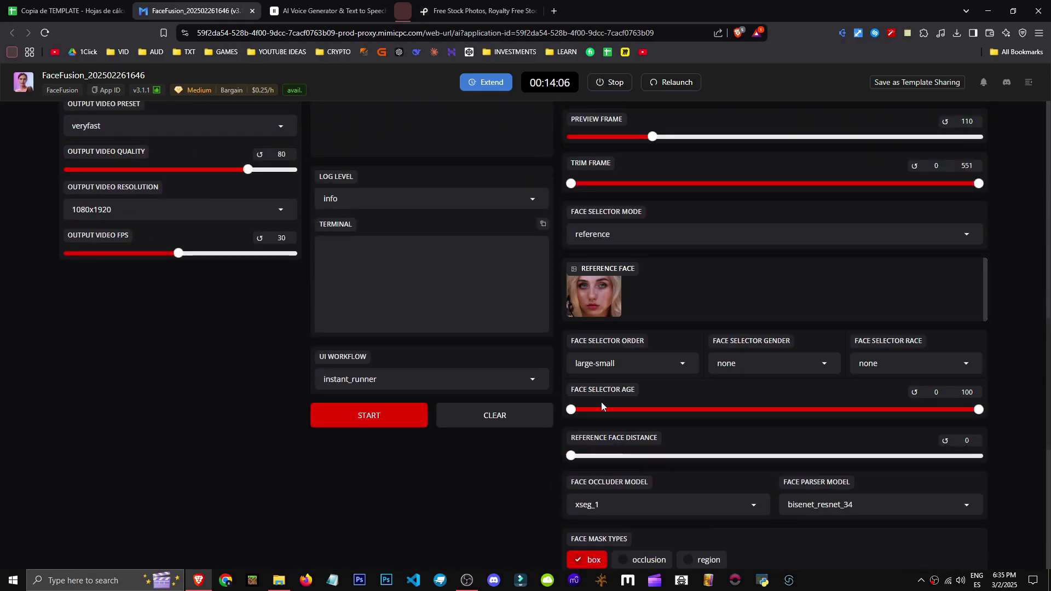
pyautogui.scroll(3)
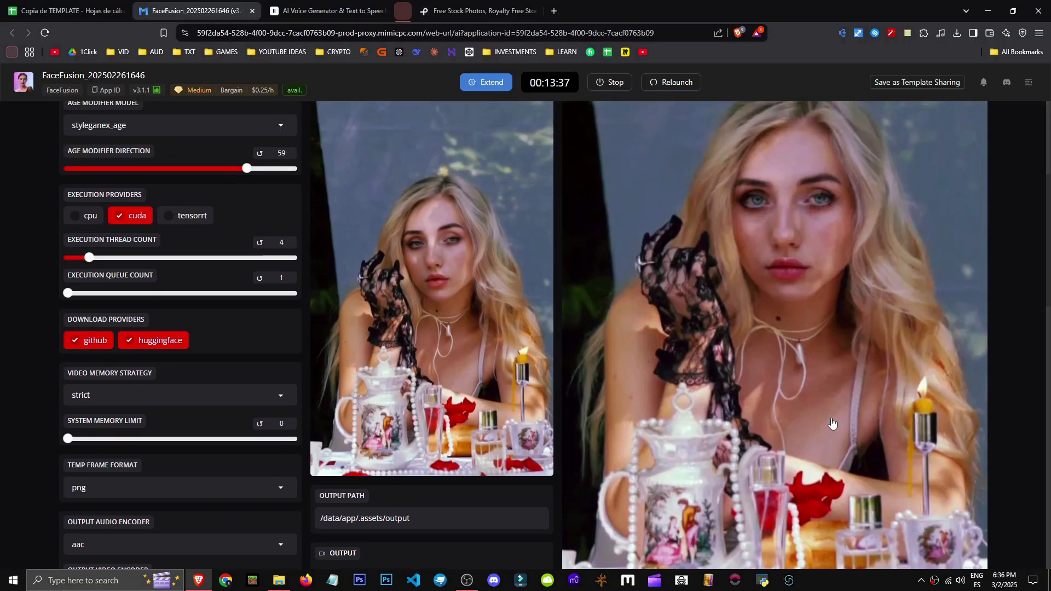
pyautogui.scroll(3)
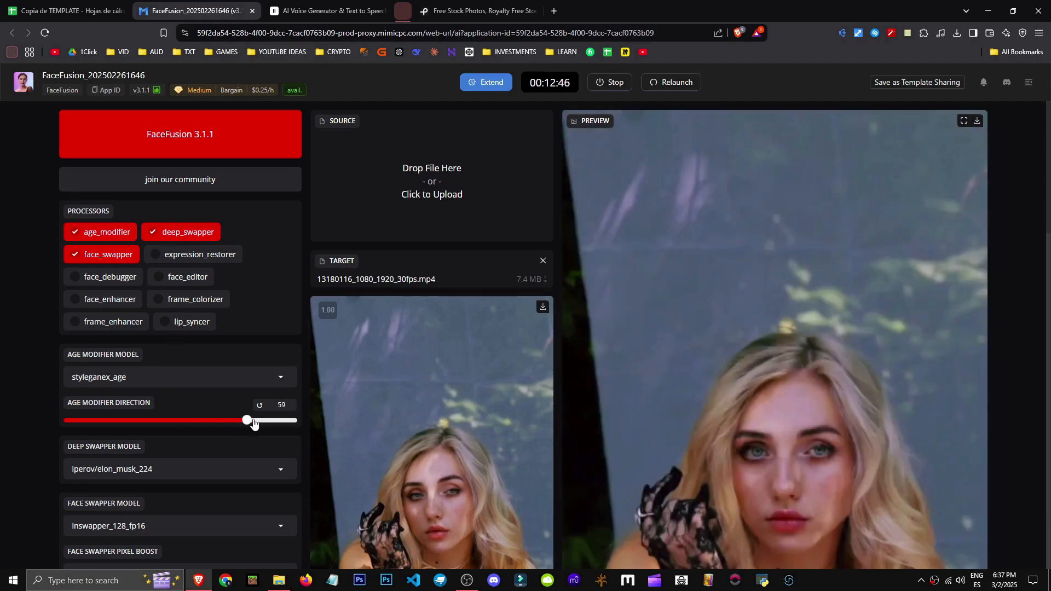
# With the curly-haired woman as source, enable face_swapper, face_enhancer and age_modifier at direction -100
pyautogui.scroll(-3)
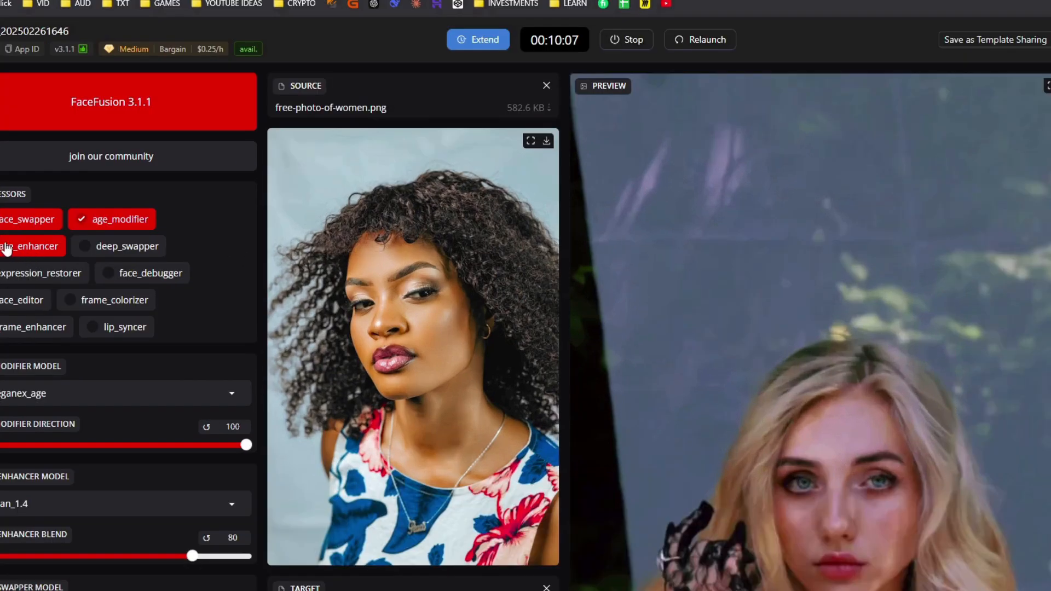
pyautogui.moveTo(936, 457)
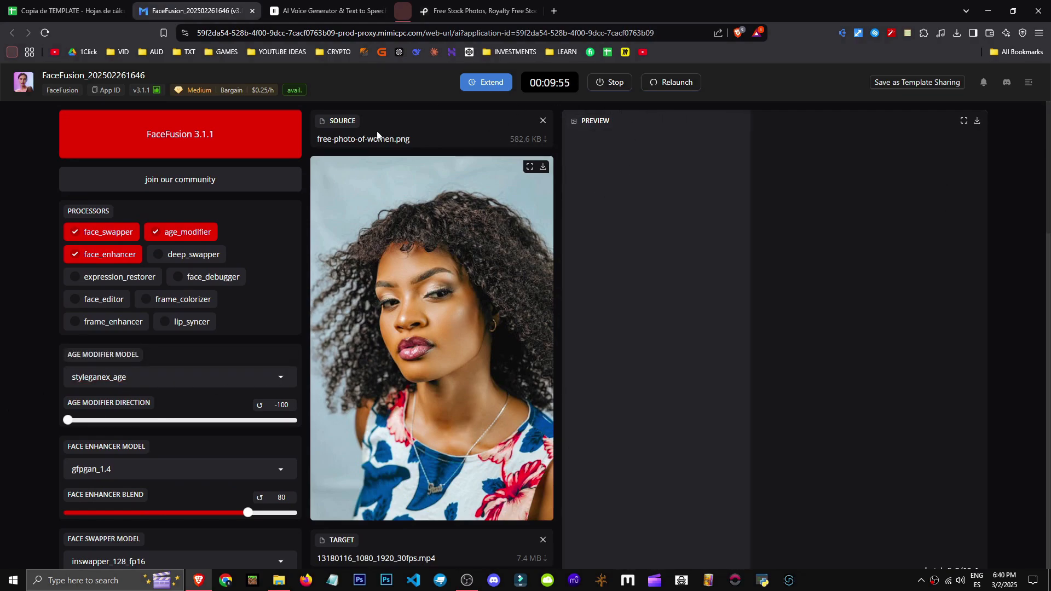
pyautogui.scroll(-3)
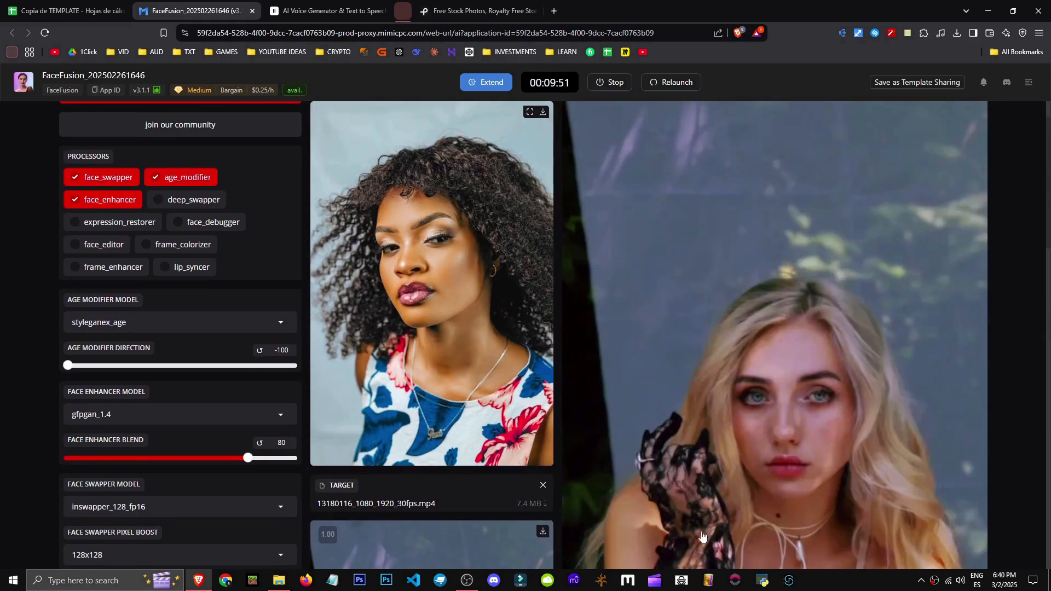
pyautogui.scroll(-3)
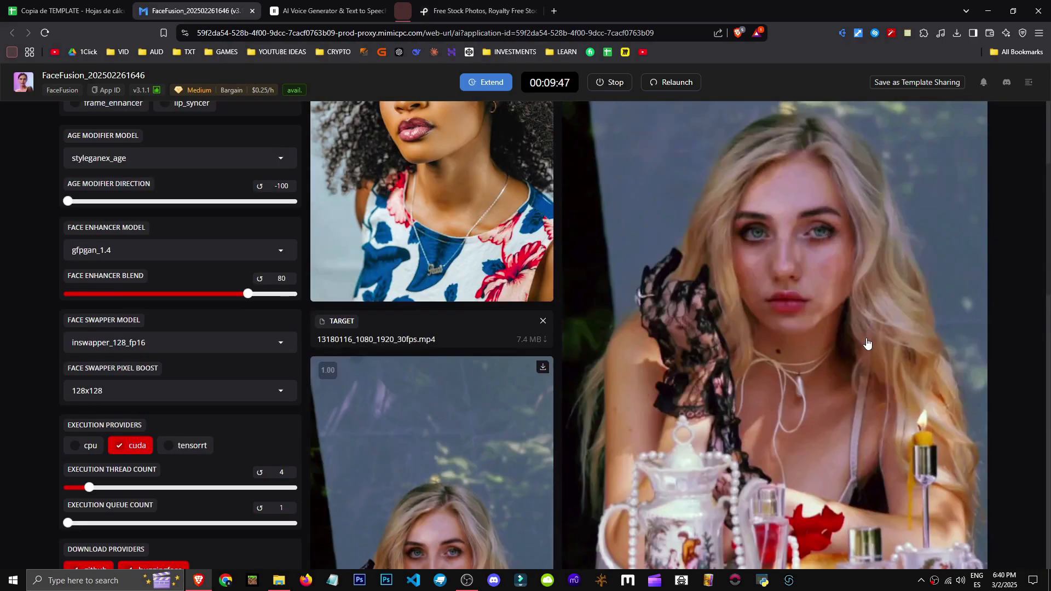
pyautogui.scroll(-3)
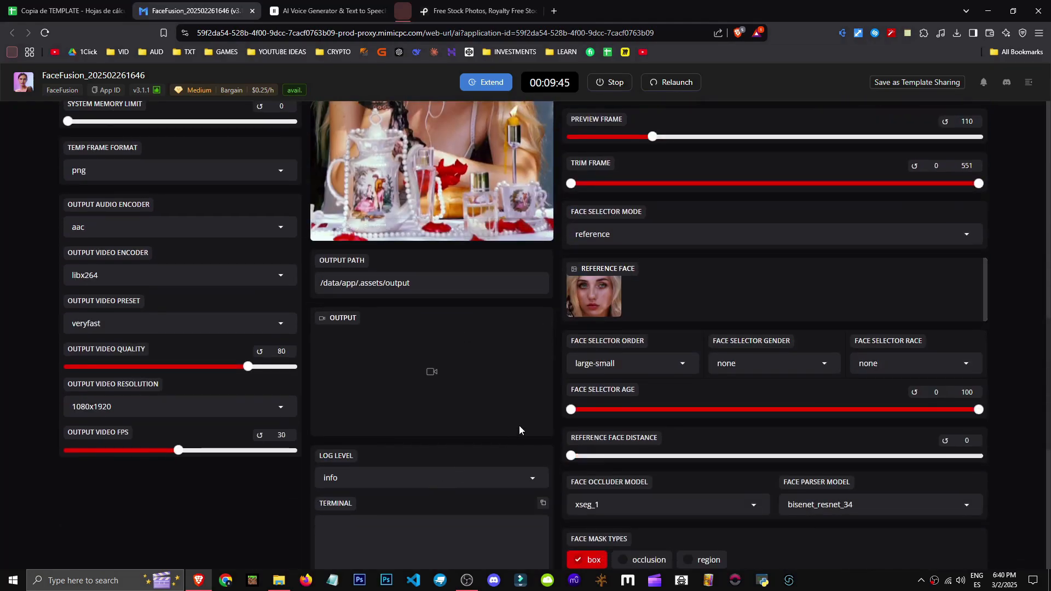
pyautogui.scroll(3)
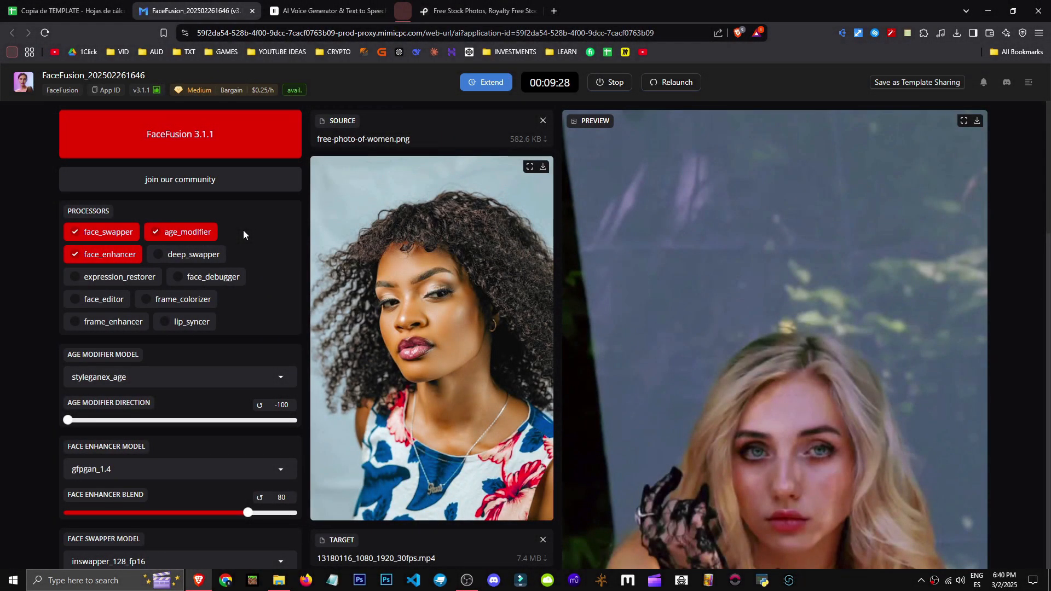
pyautogui.moveTo(820, 380)
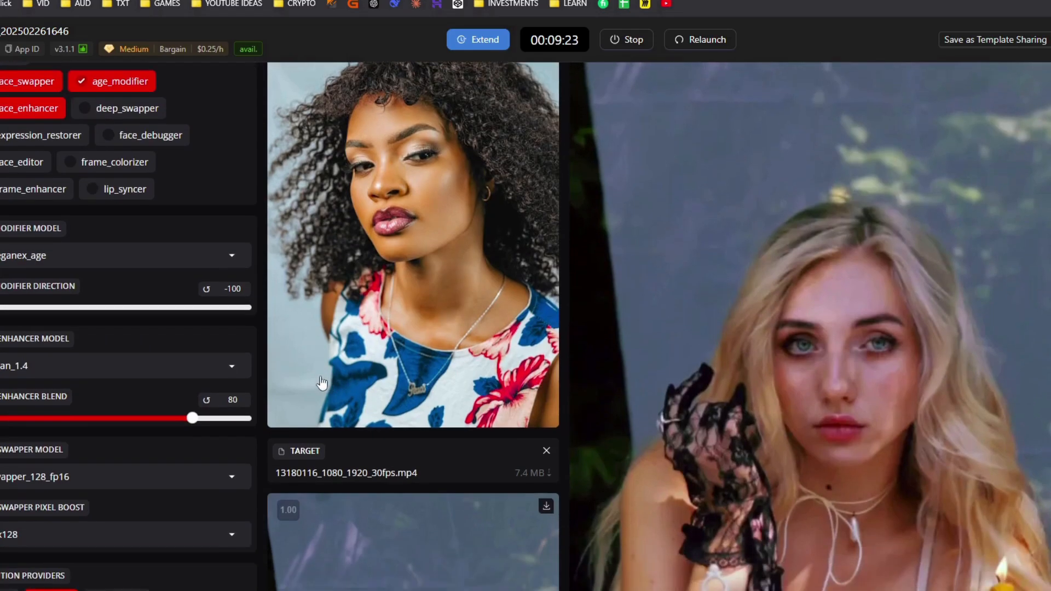
pyautogui.scroll(-3)
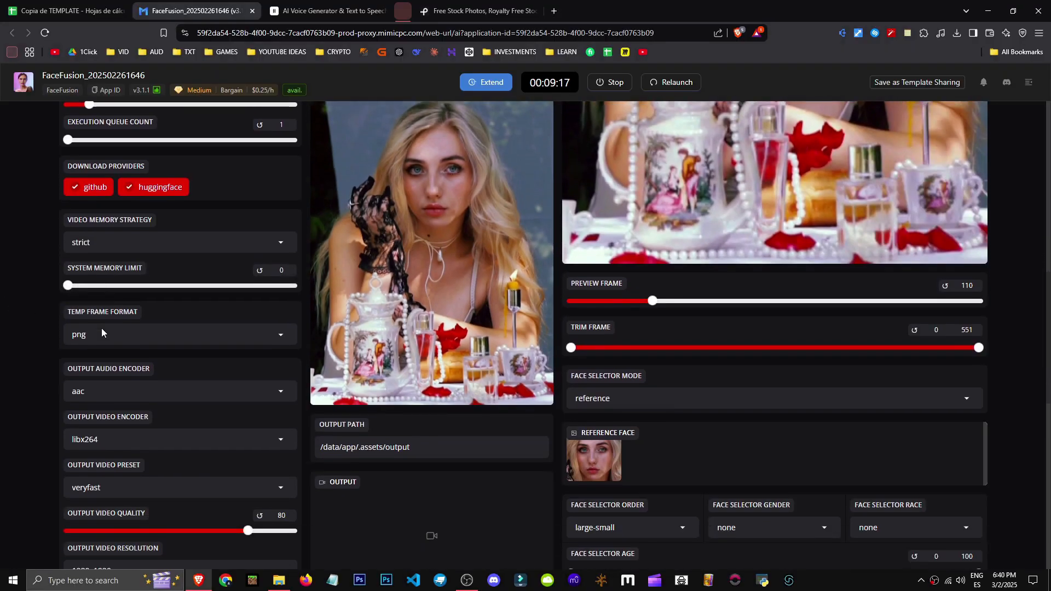
pyautogui.click(179, 334)
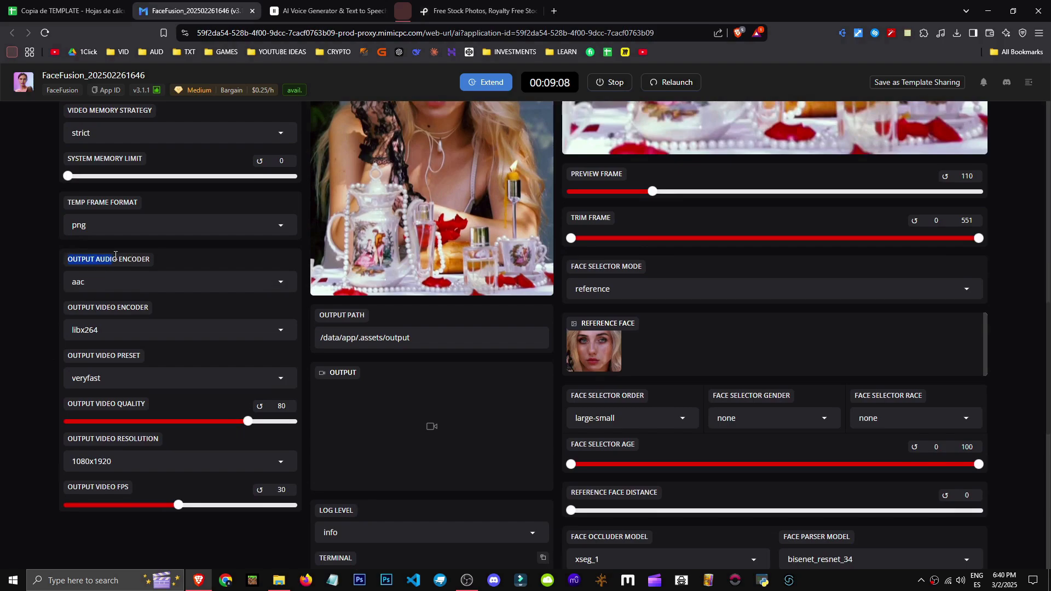
pyautogui.click(179, 282)
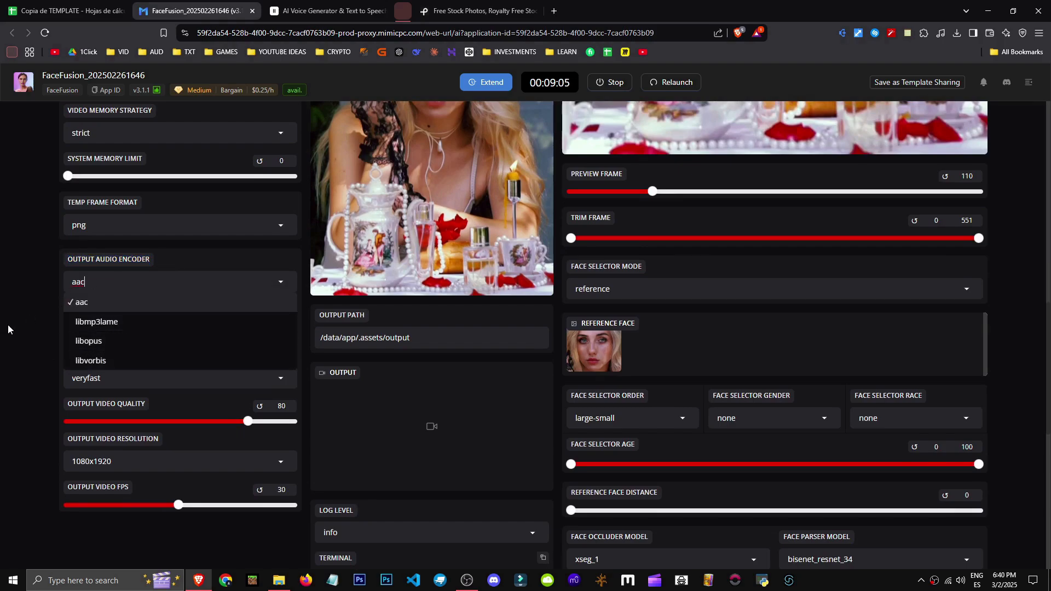
pyautogui.click(179, 330)
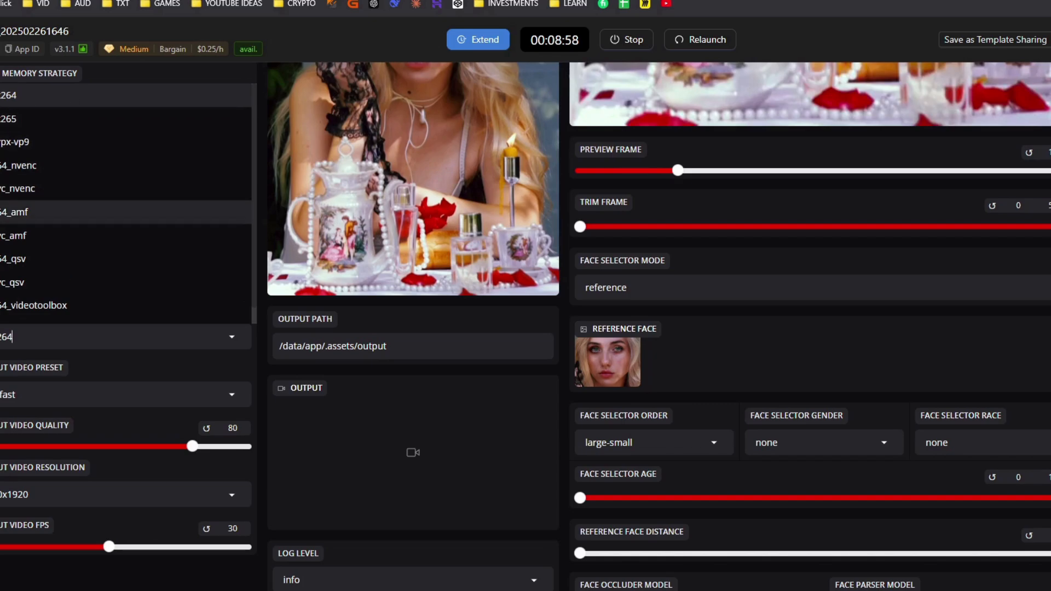
pyautogui.click(180, 282)
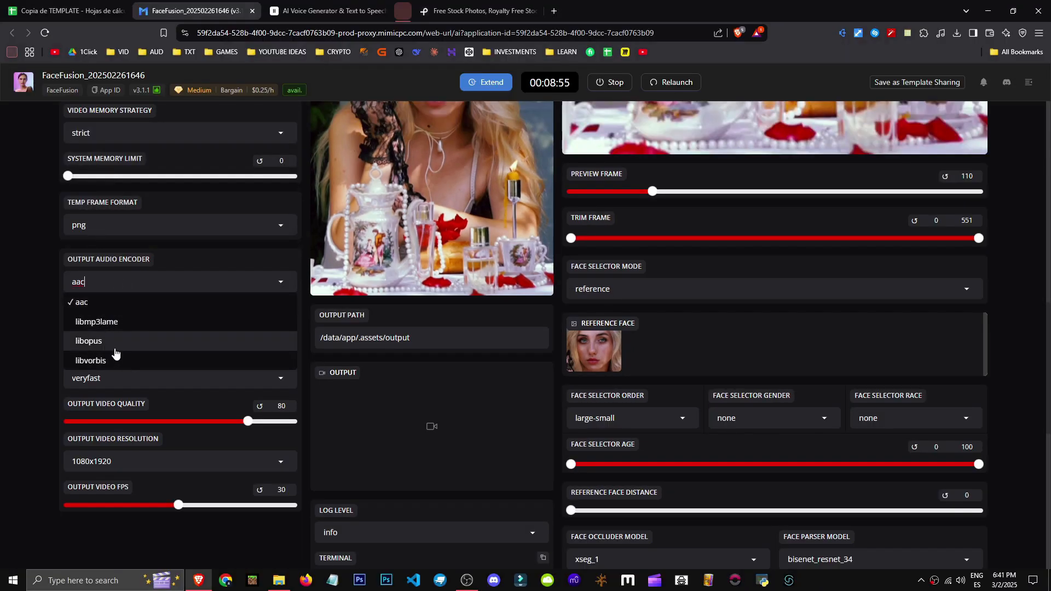
pyautogui.click(81, 302)
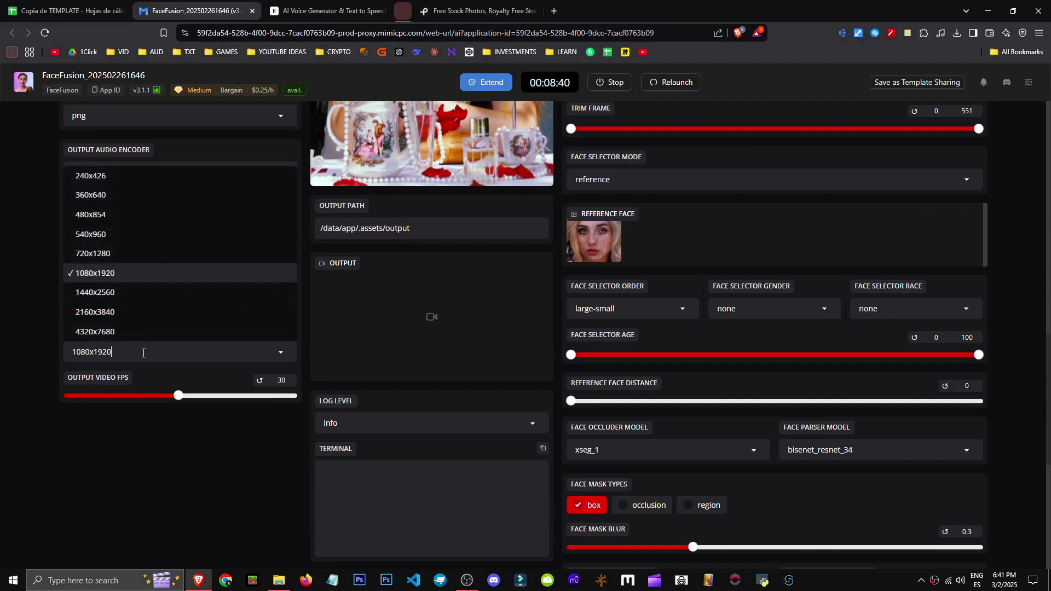
pyautogui.moveTo(167, 331)
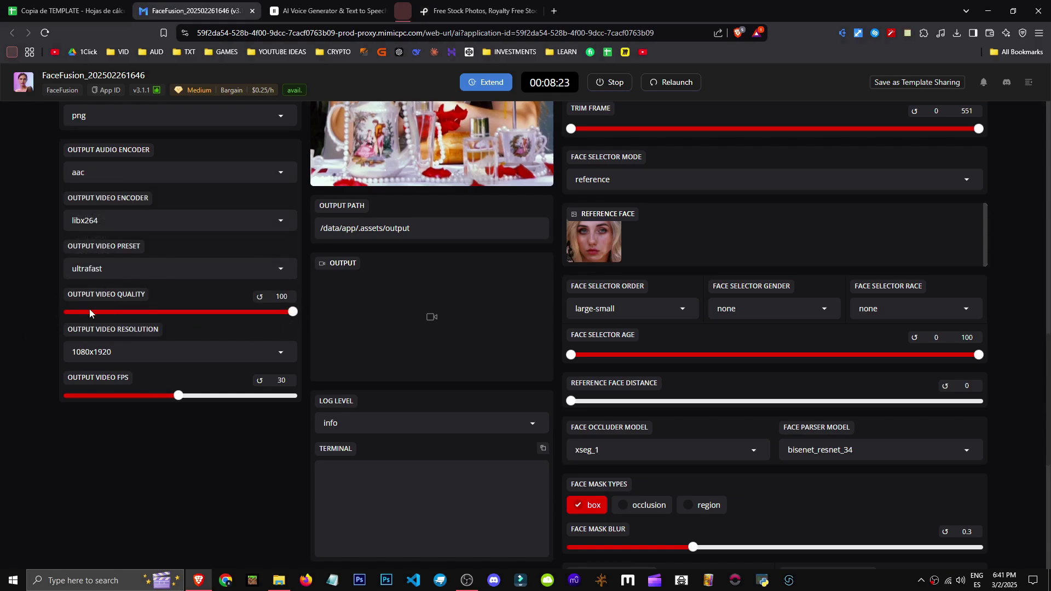
pyautogui.moveTo(306, 305)
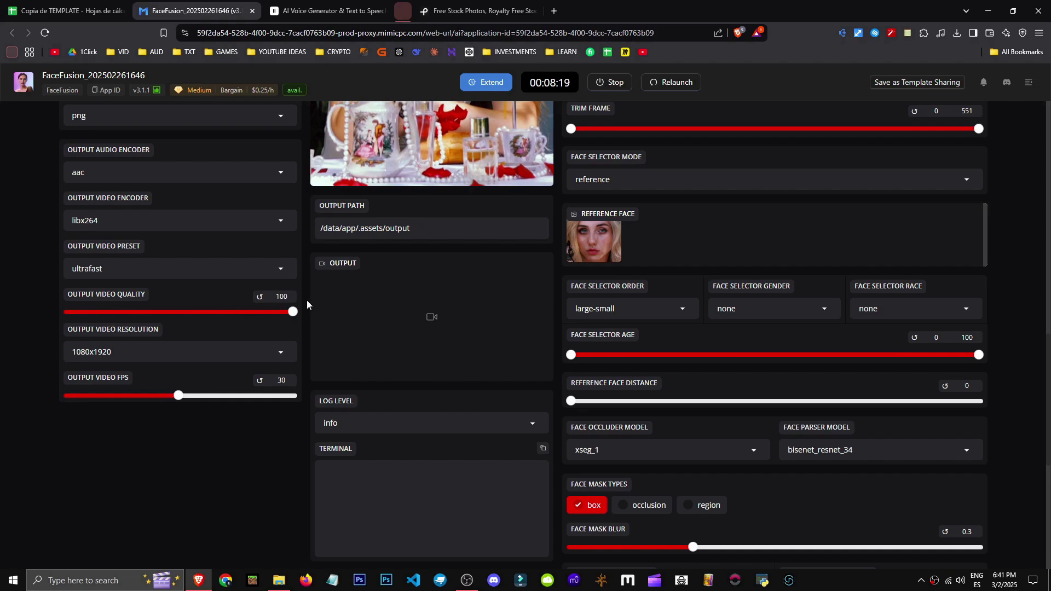
pyautogui.moveTo(277, 348)
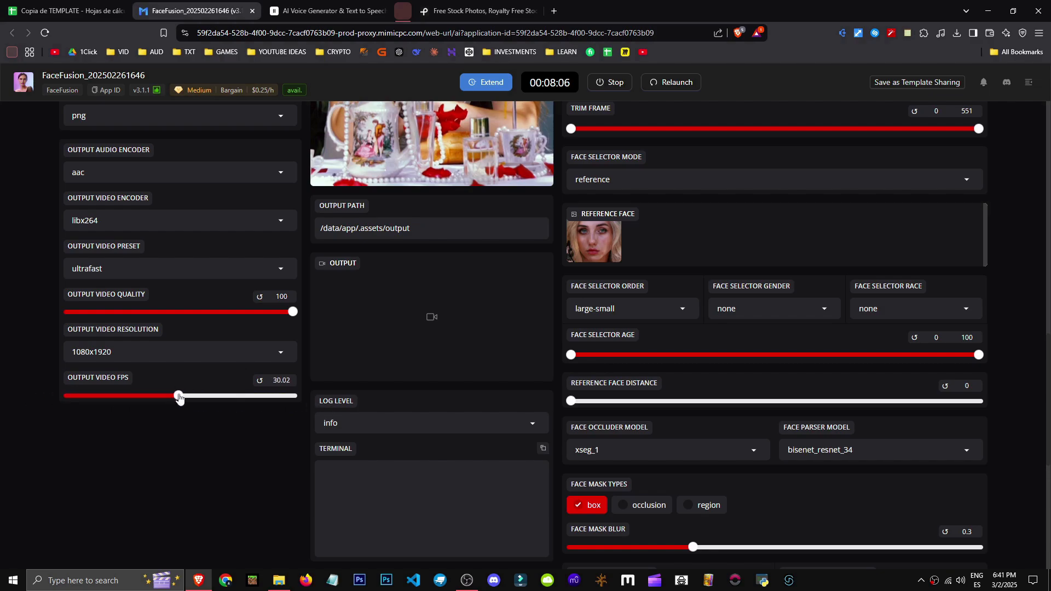
# Set output video to ultrafast preset, quality 100, 30.02 FPS at 1080x1920
pyautogui.scroll(3)
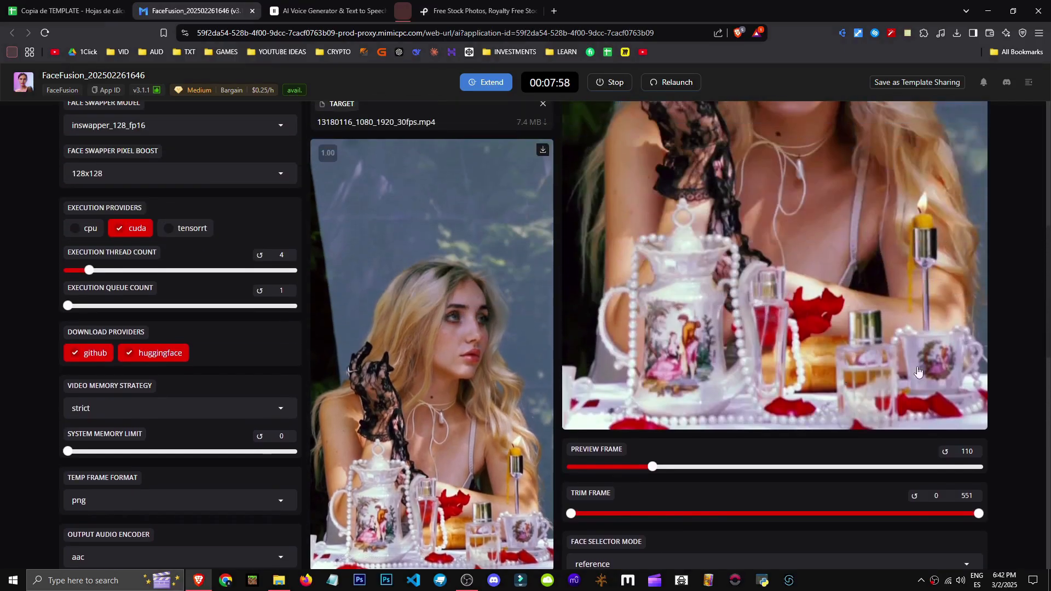